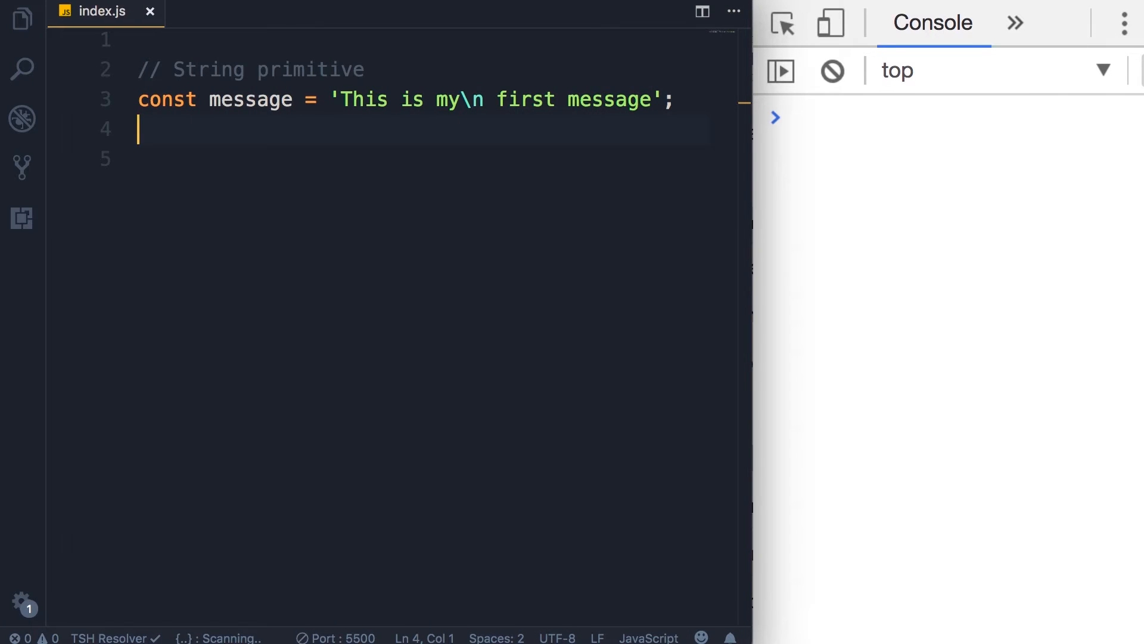
Step: Select the \n escape in the message string to see why it prints on two lines
double_click(475, 100)
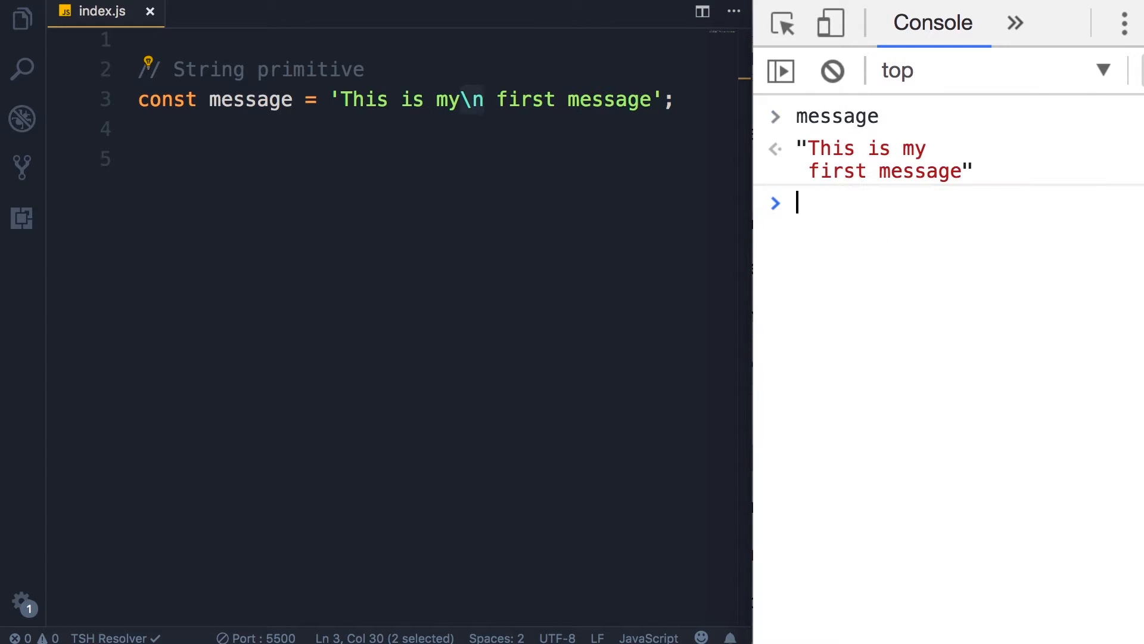
mouse_move(783, 162)
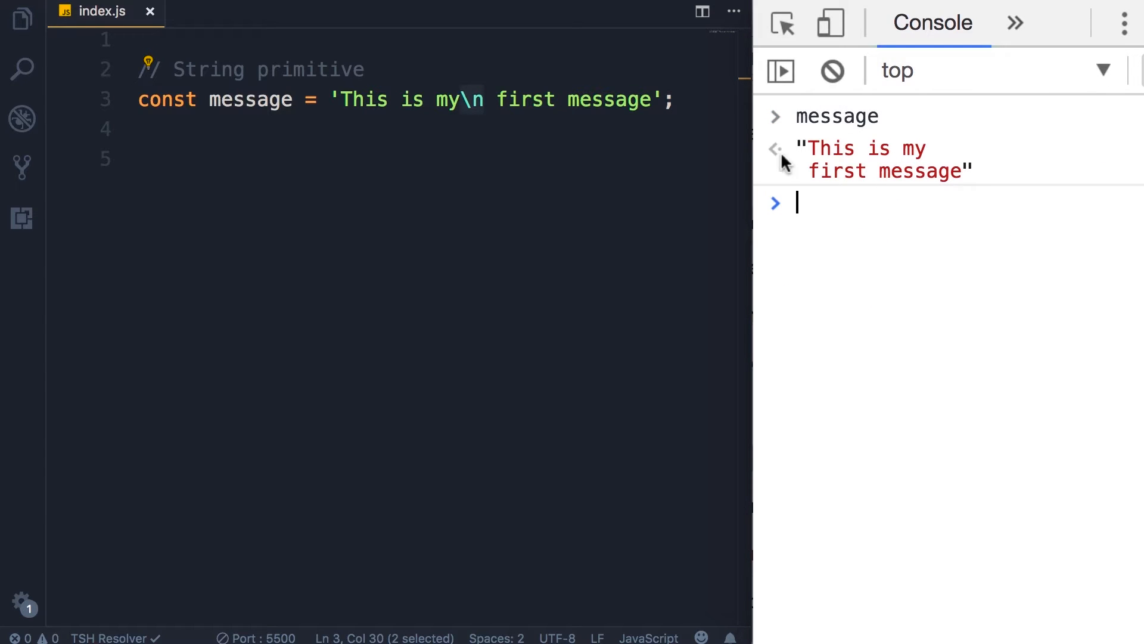
mouse_move(817, 161)
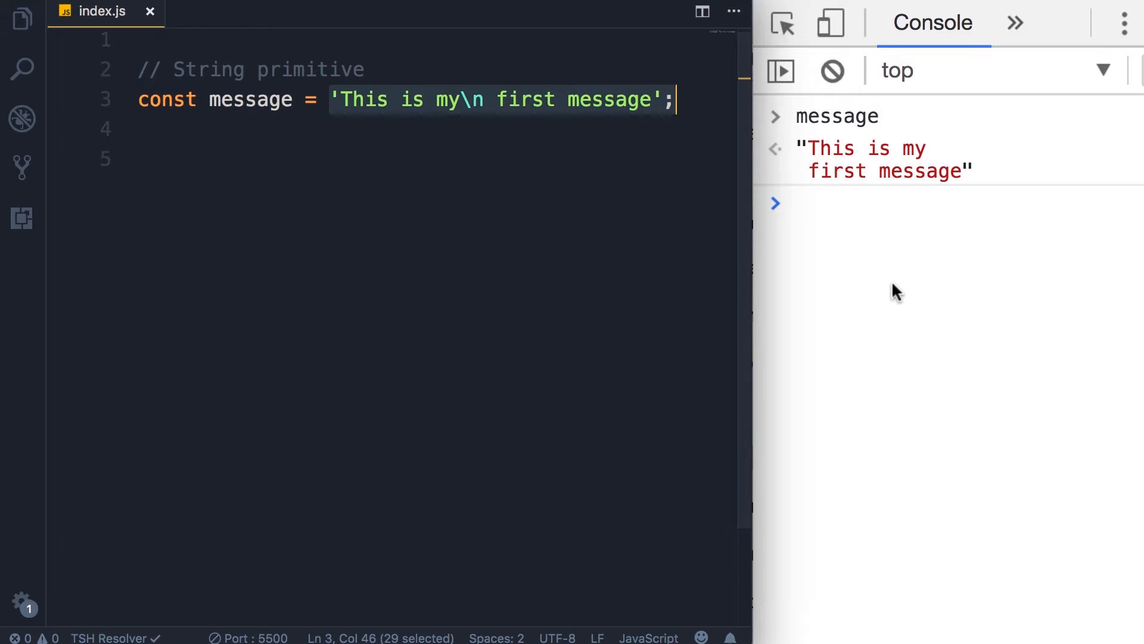
mouse_move(523, 165)
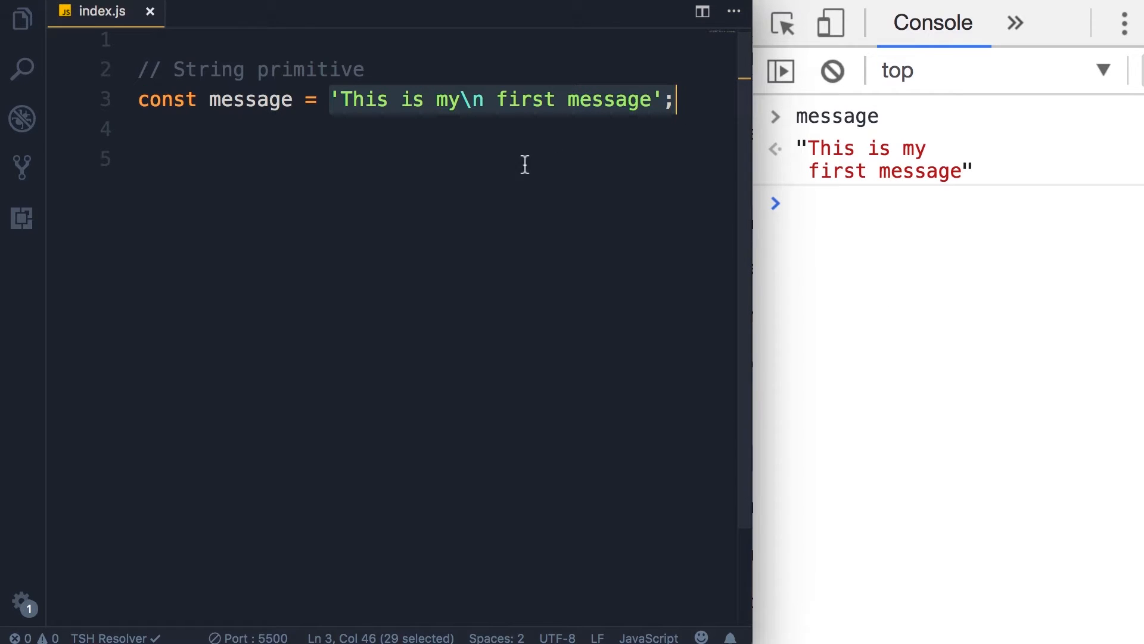
mouse_move(568, 140)
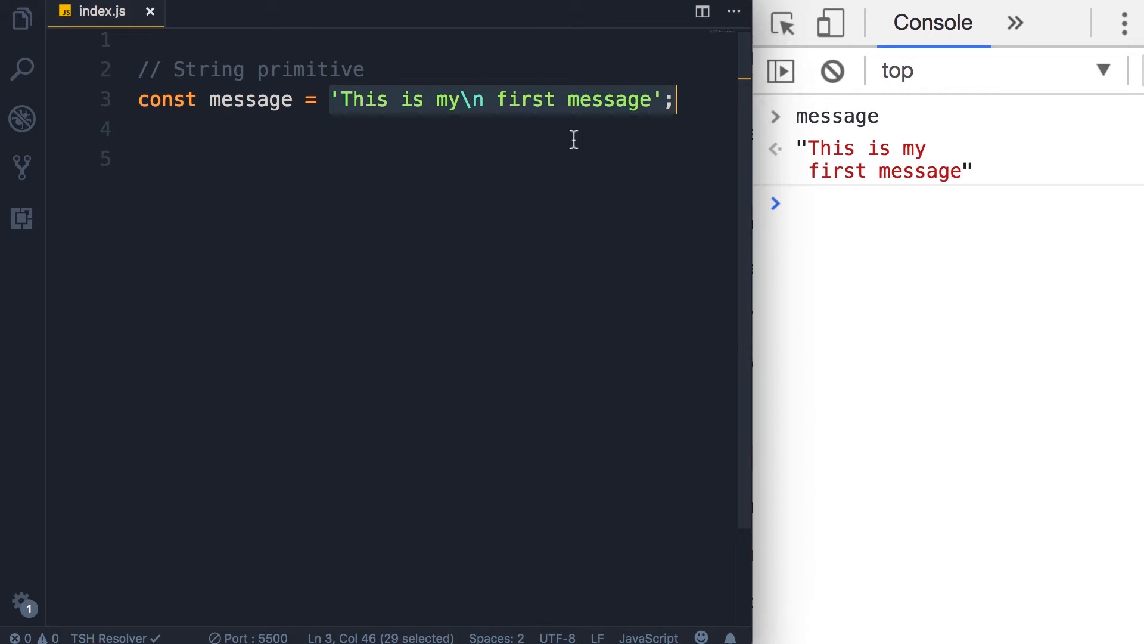
Step: Break message into 'This is my\n' + 'first message' on separate lines
click(484, 100)
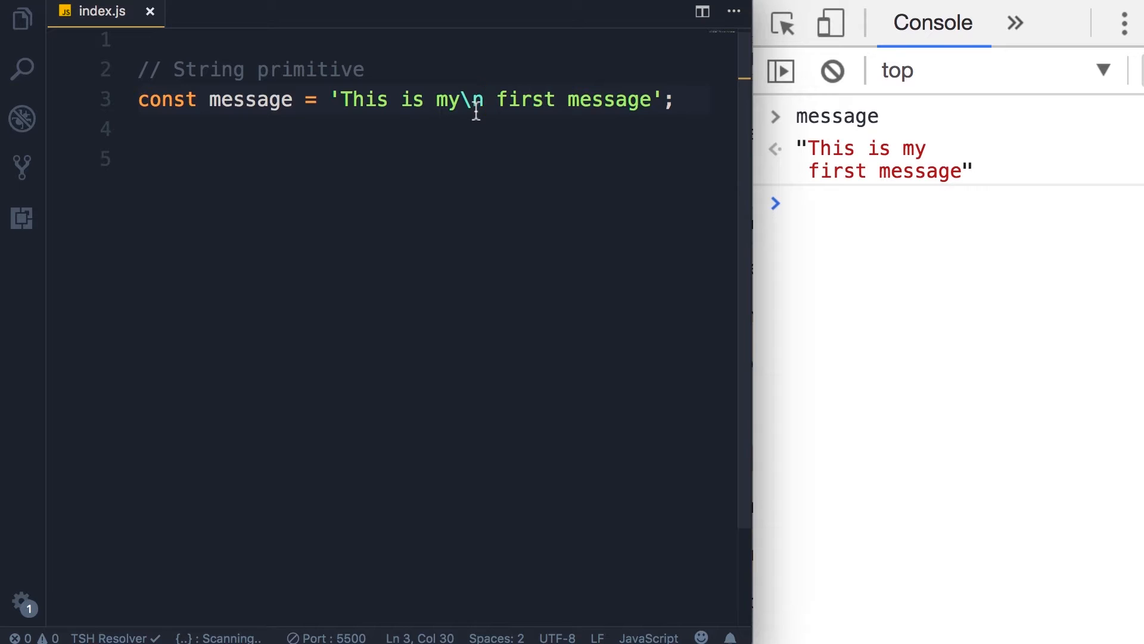
text(' +)
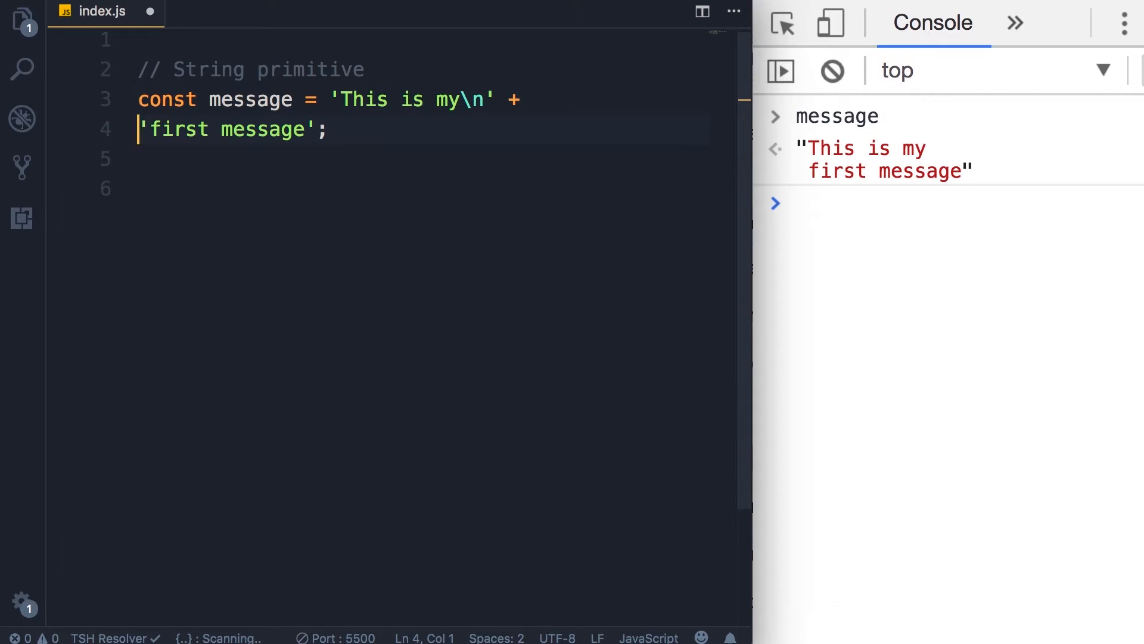
key(Enter)
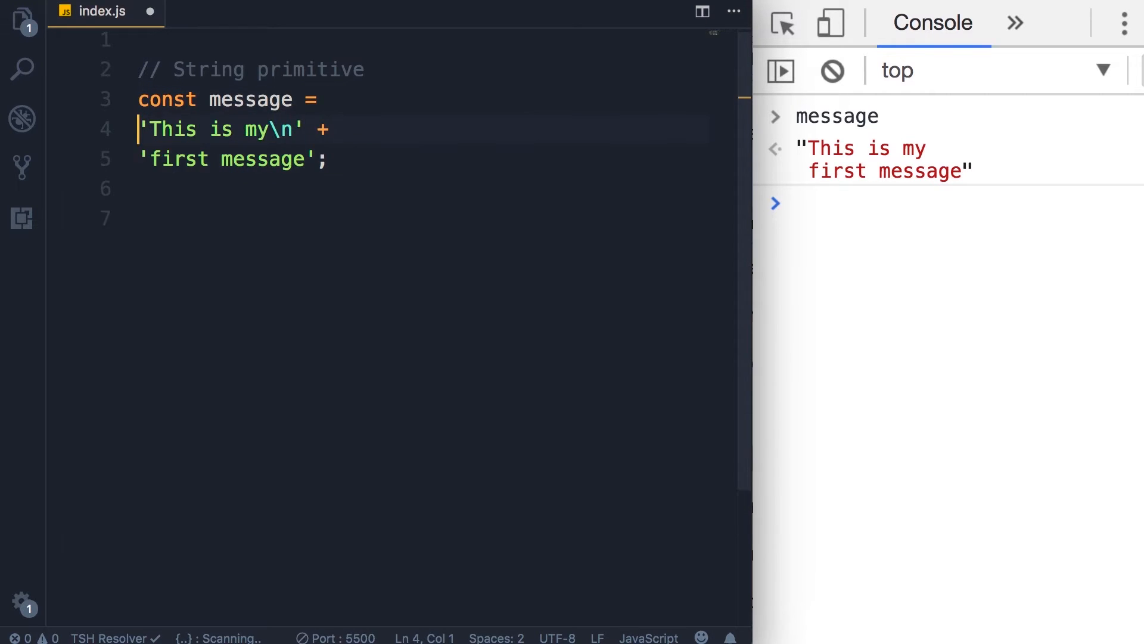
mouse_move(411, 217)
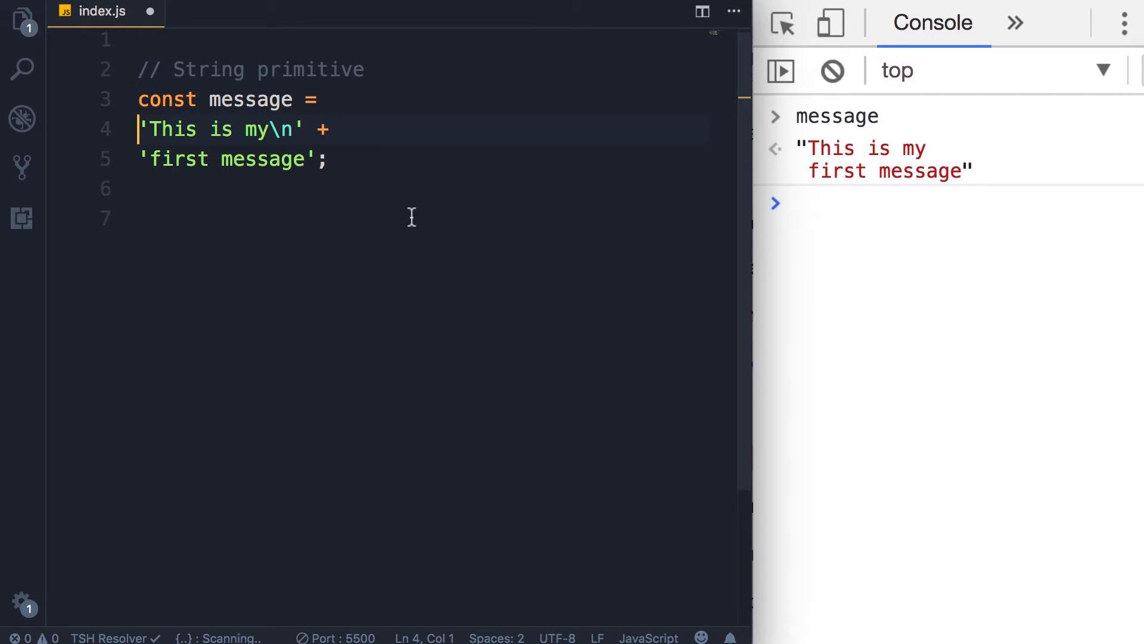
mouse_move(861, 186)
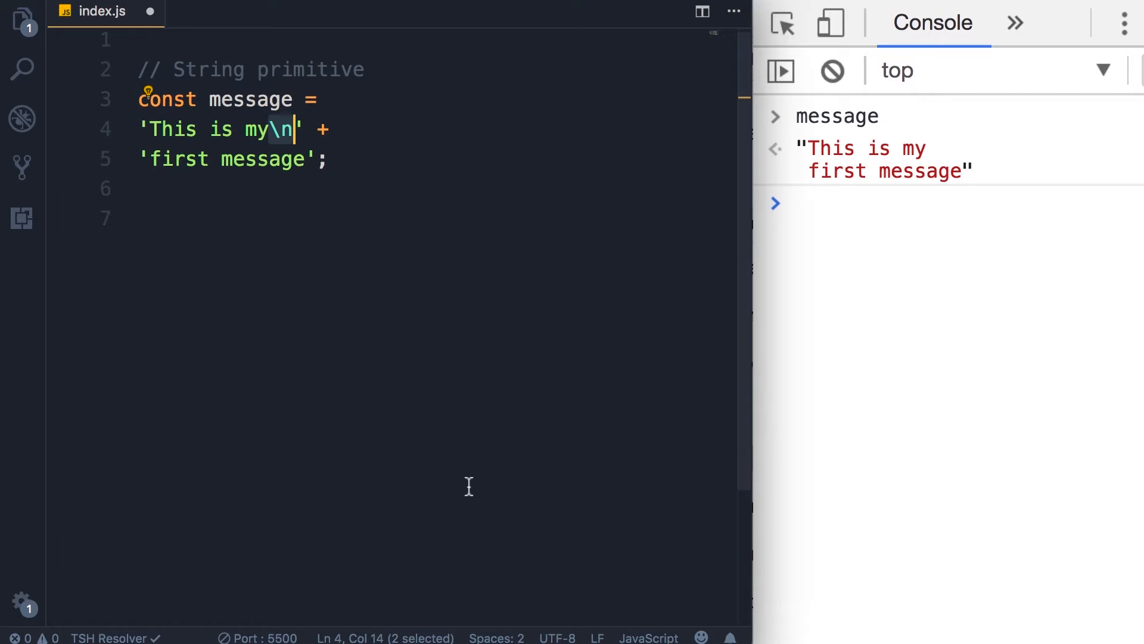
mouse_move(841, 207)
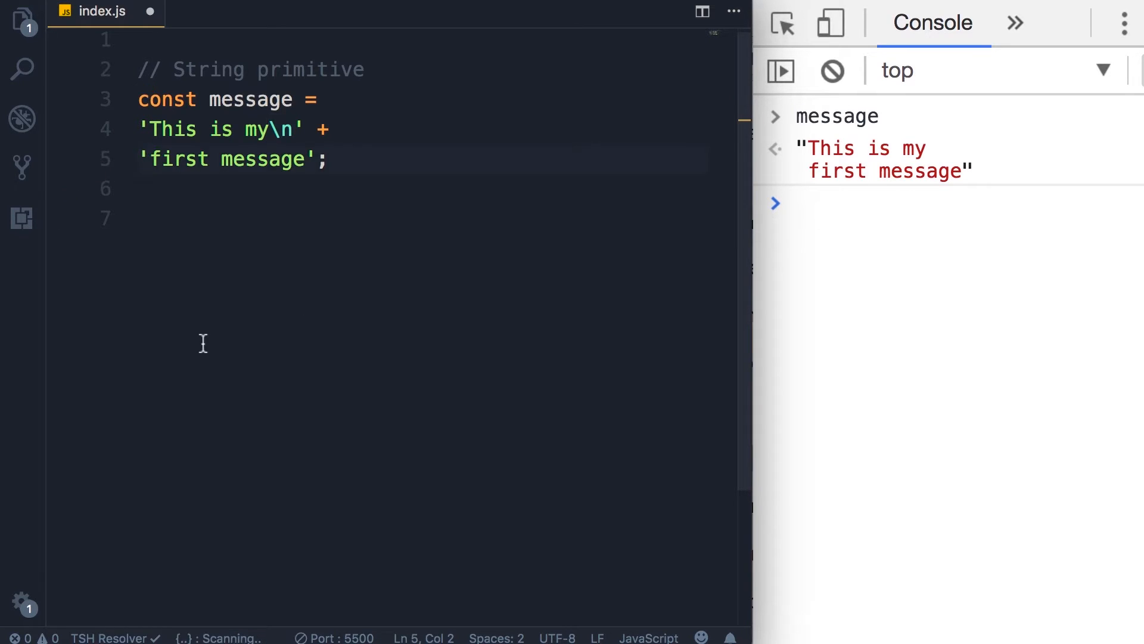
Step: Surround 'first' with escaped \' quotes in the second string part
text(\')
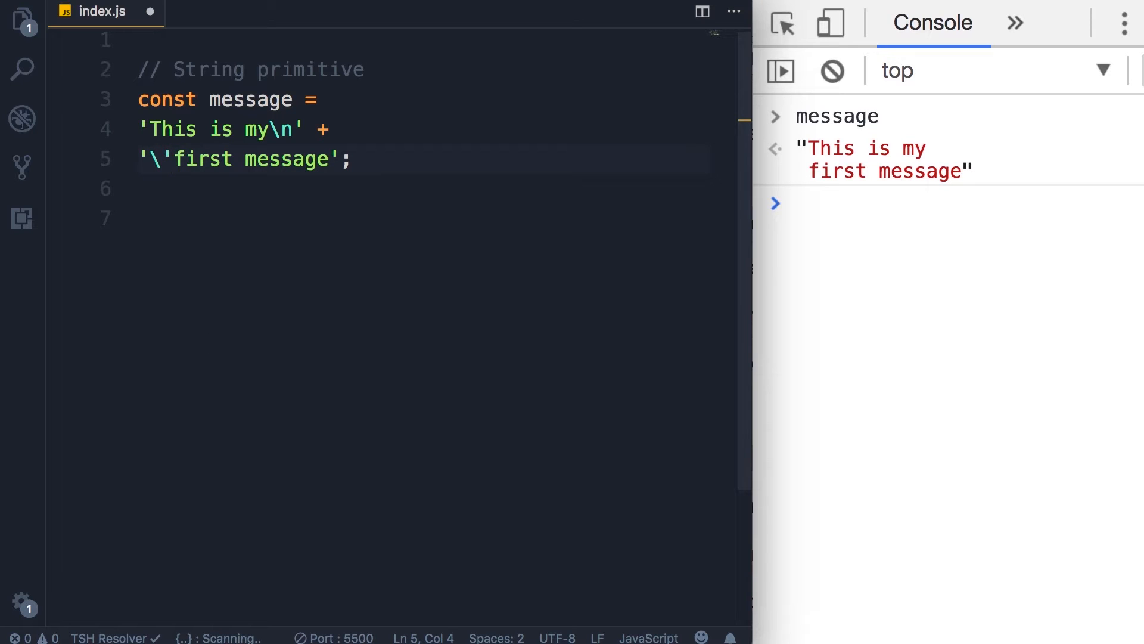
text(\')
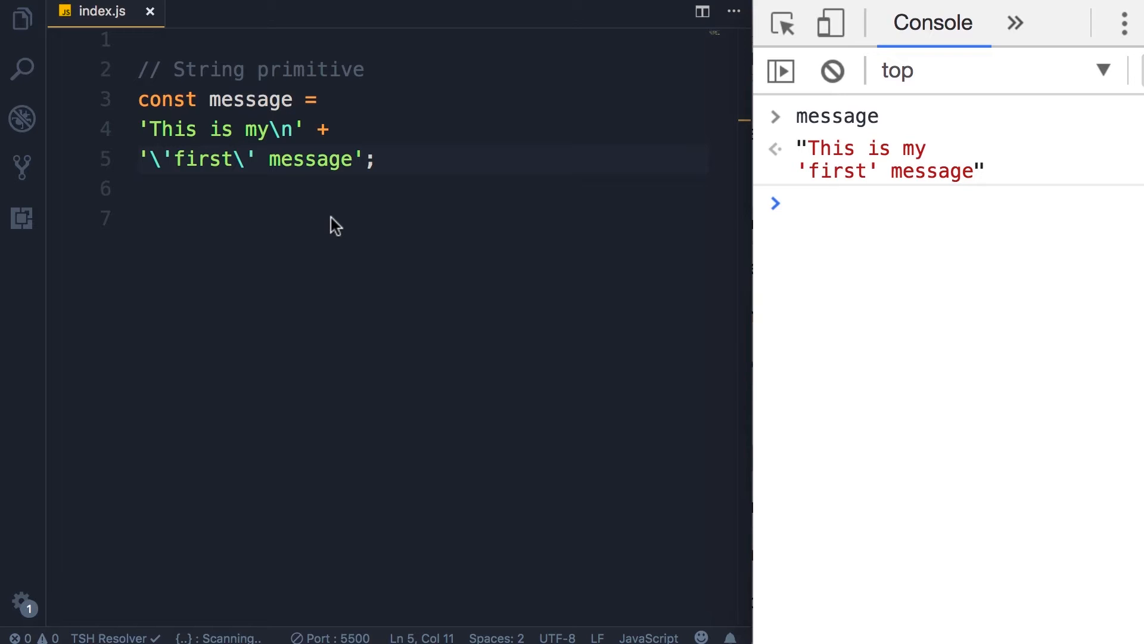
click(497, 218)
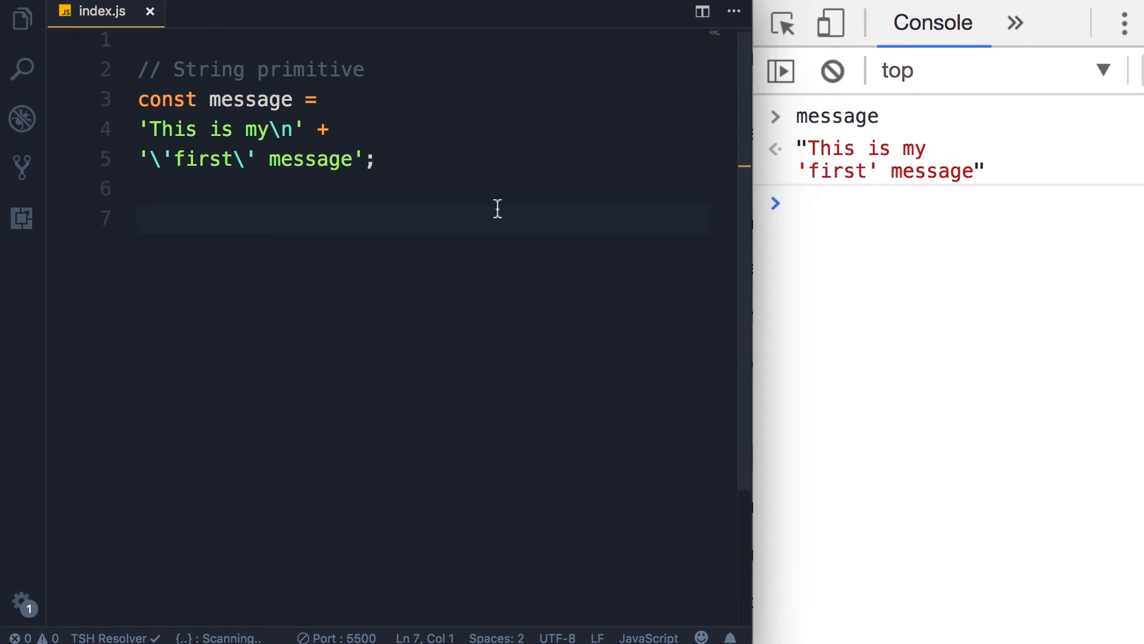
Step: Add comment notes for Object {} and Boolean true, false
text(// Ob)
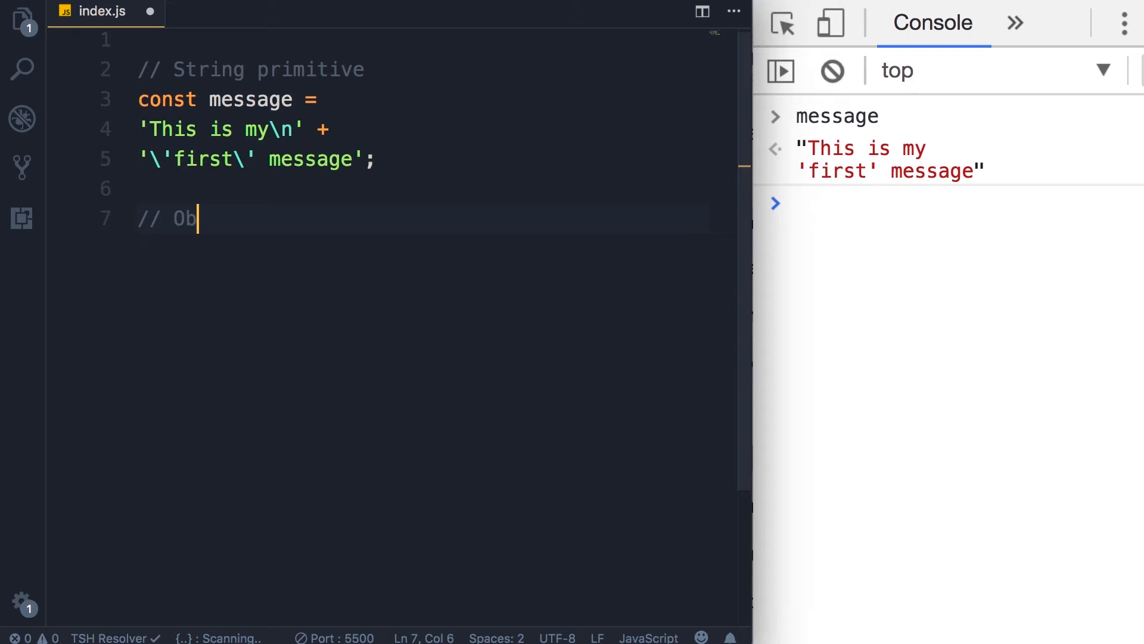
text(ject {})
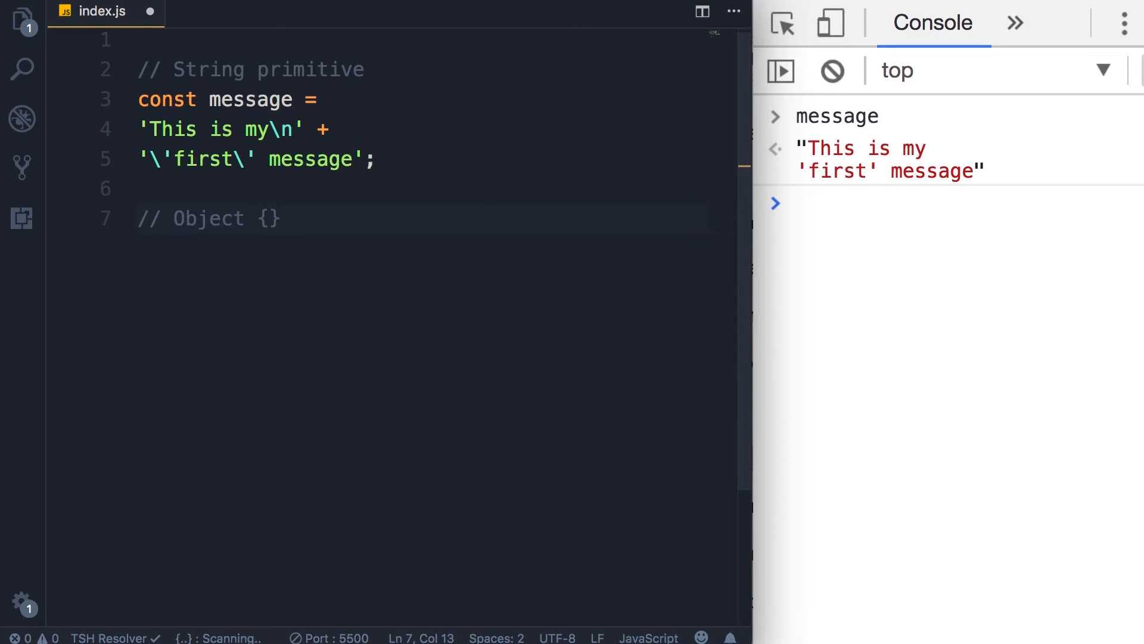
text(//)
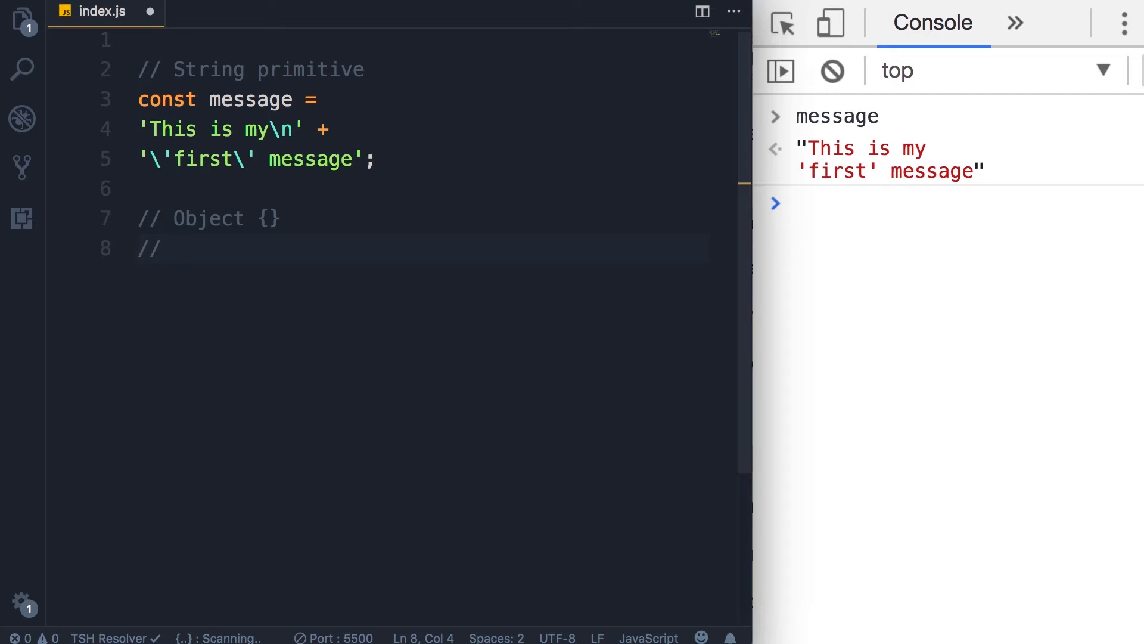
text(Boolean true)
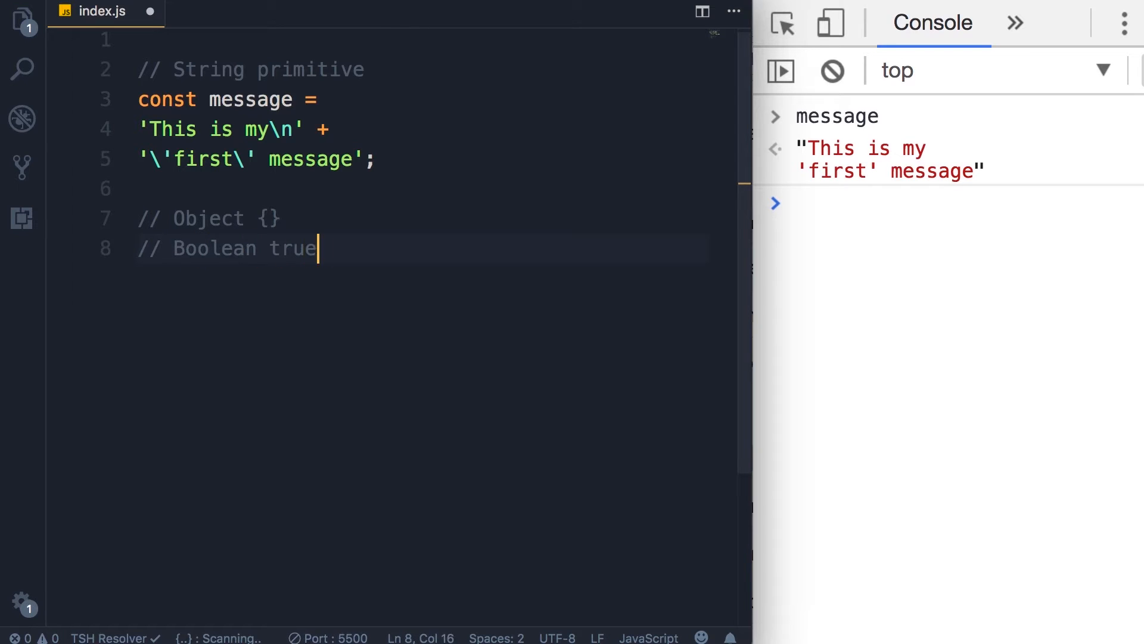
text(, false)
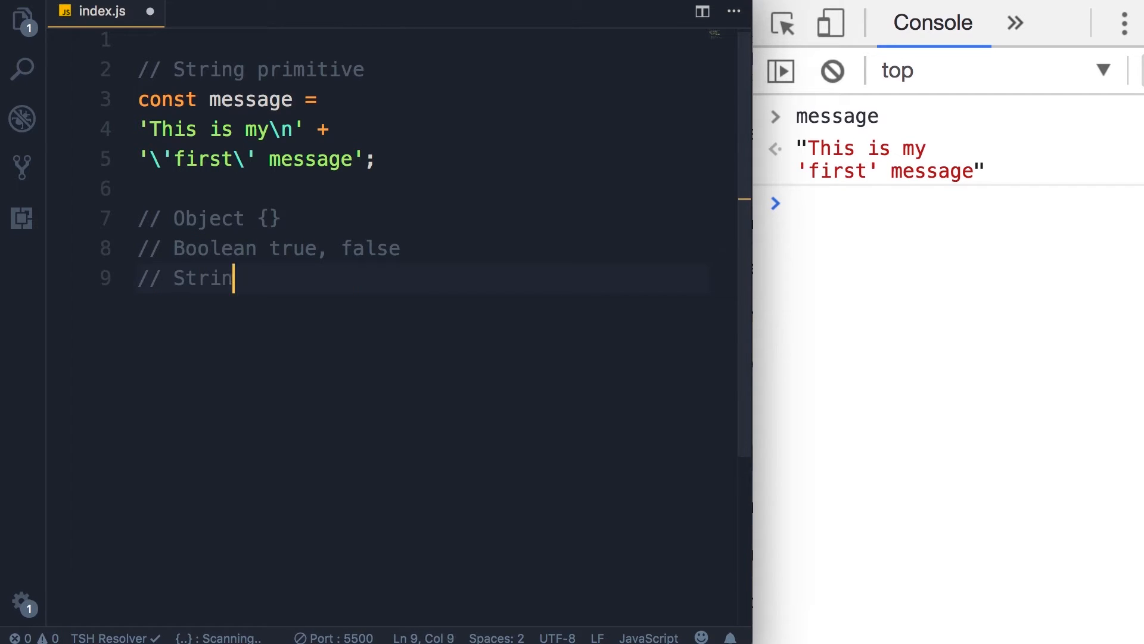
Step: Add comment notes for String '' "" and Template ``
text(g)
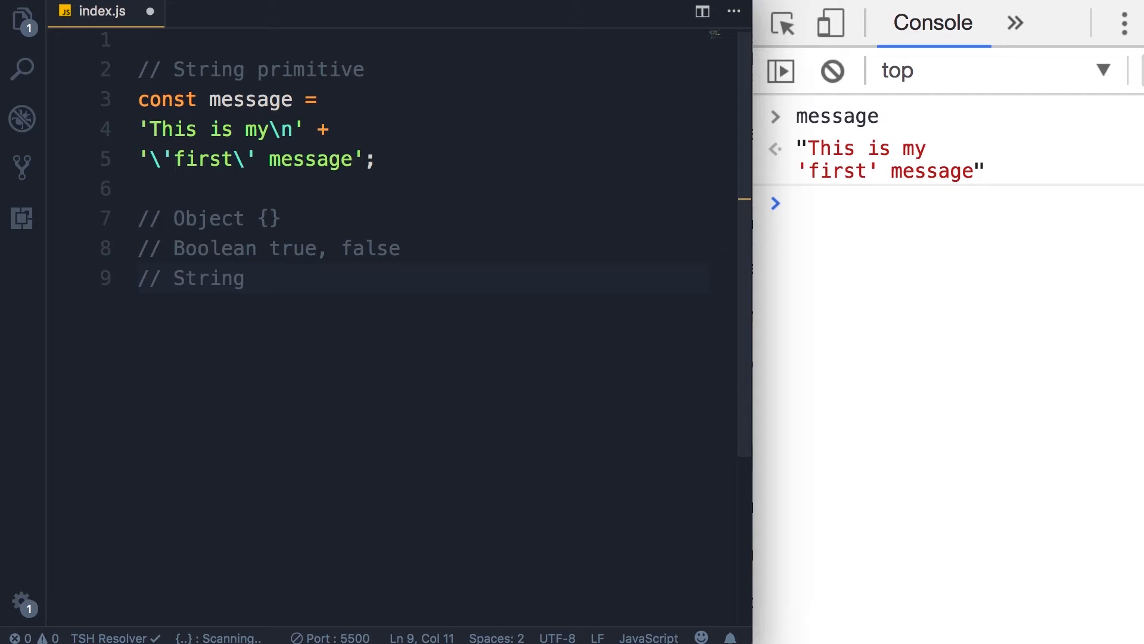
text('', "")
text(//)
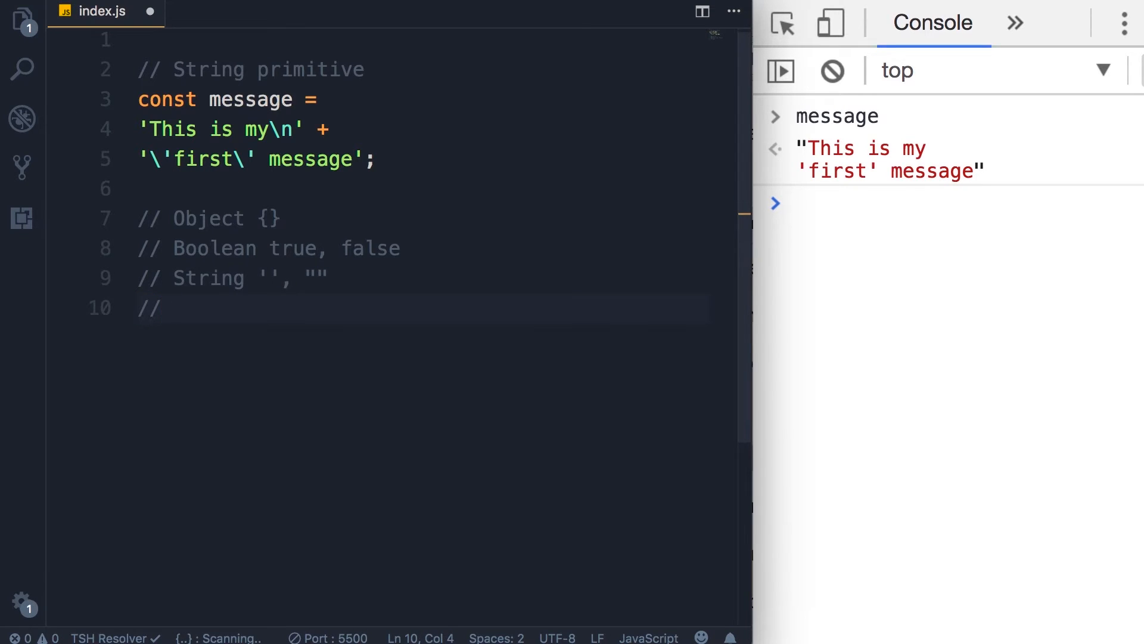
text(Template)
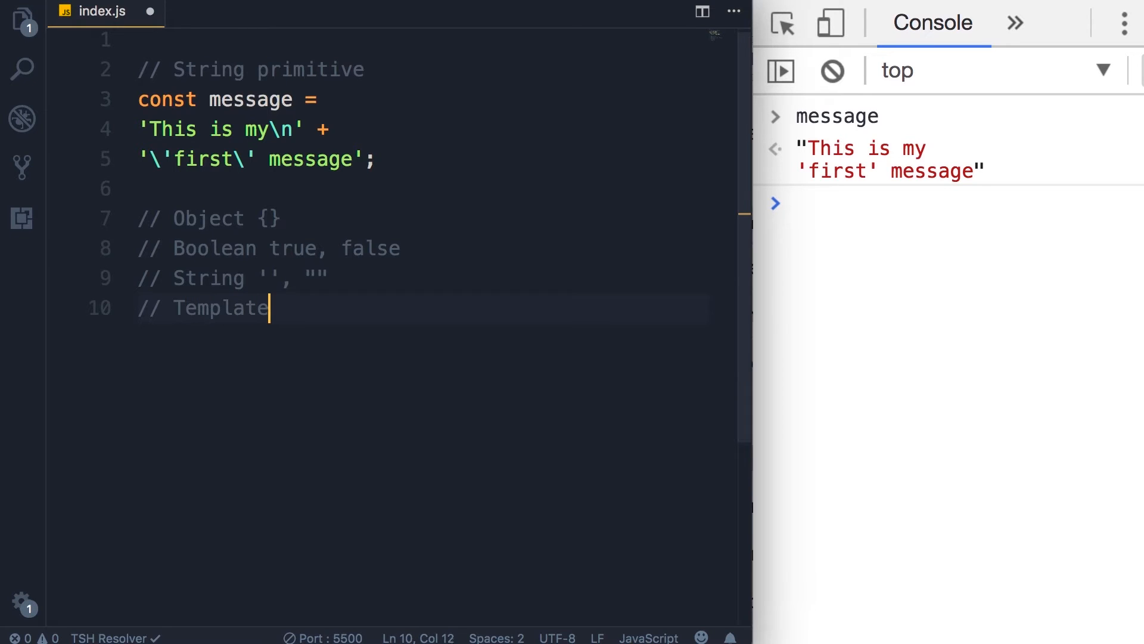
text(" ")
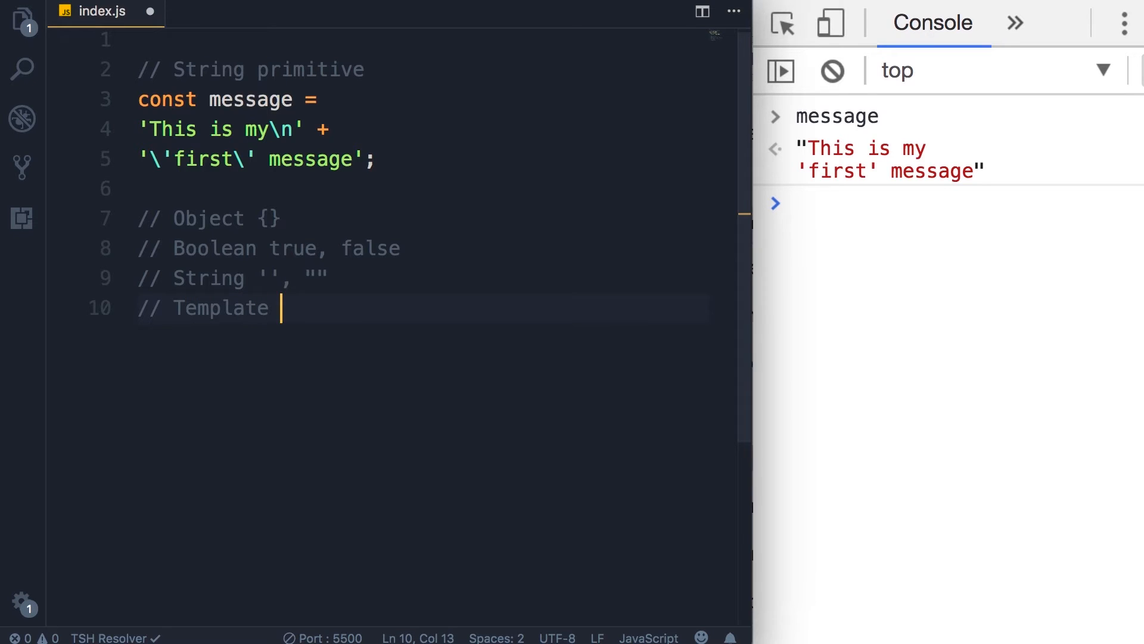
text(``)
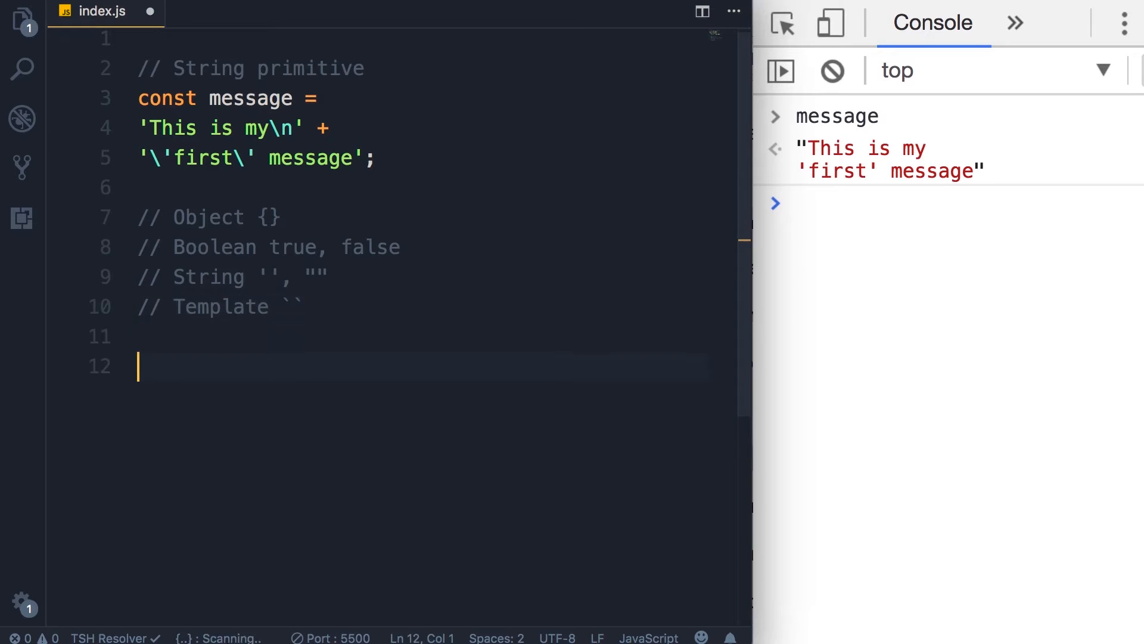
Step: Declare const another as a two-line template literal: This is my / 'first' message
text(const another =)
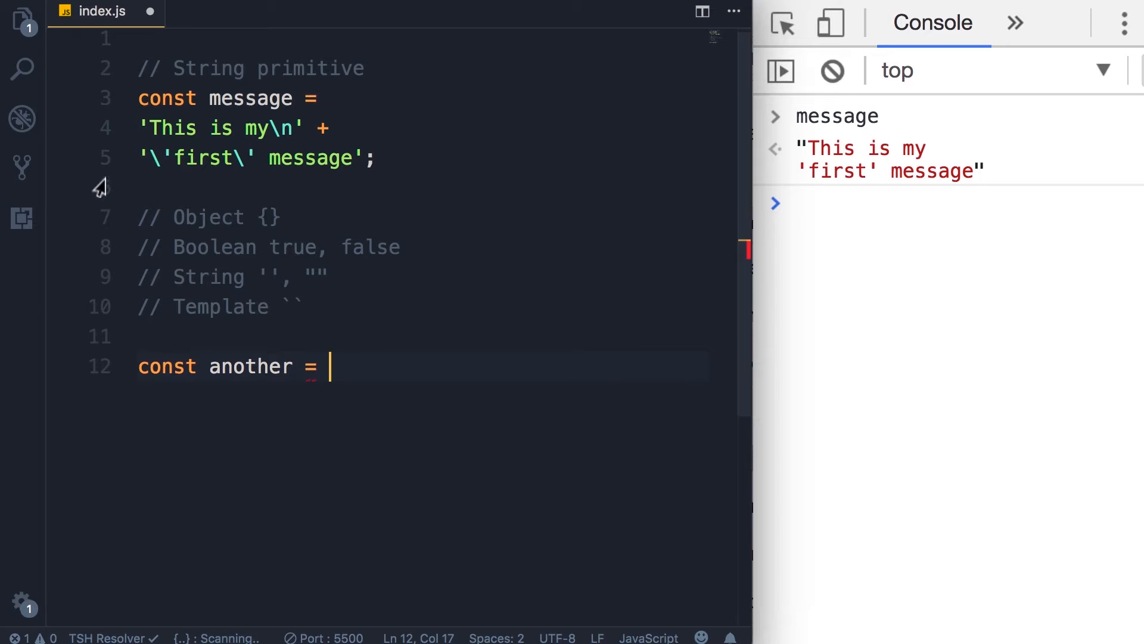
drag(139, 129, 374, 158)
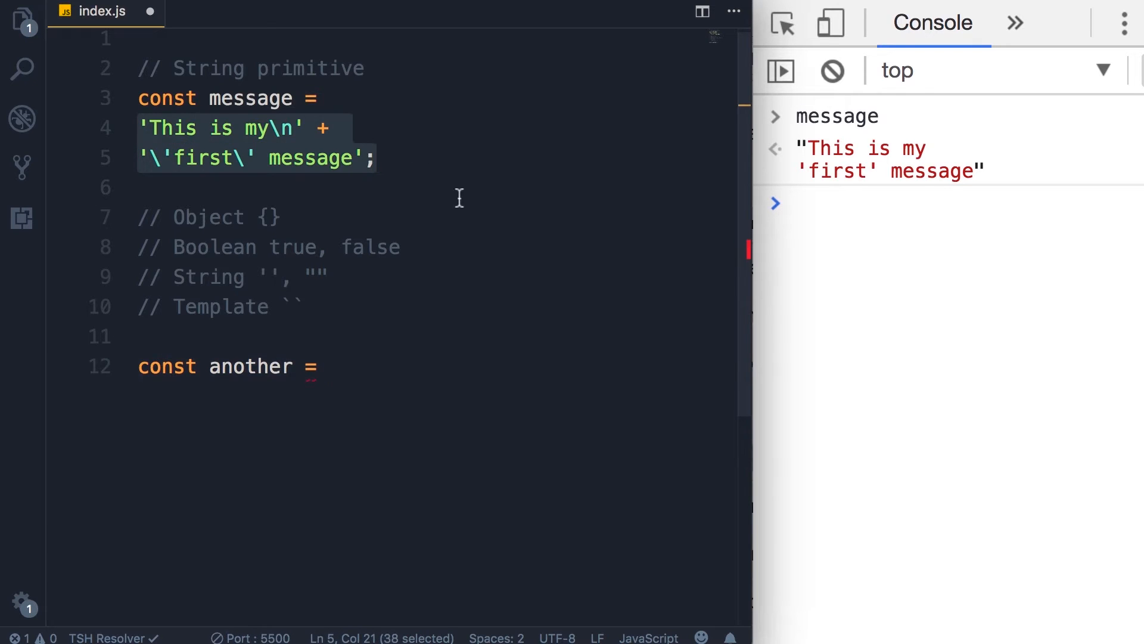
text(`)
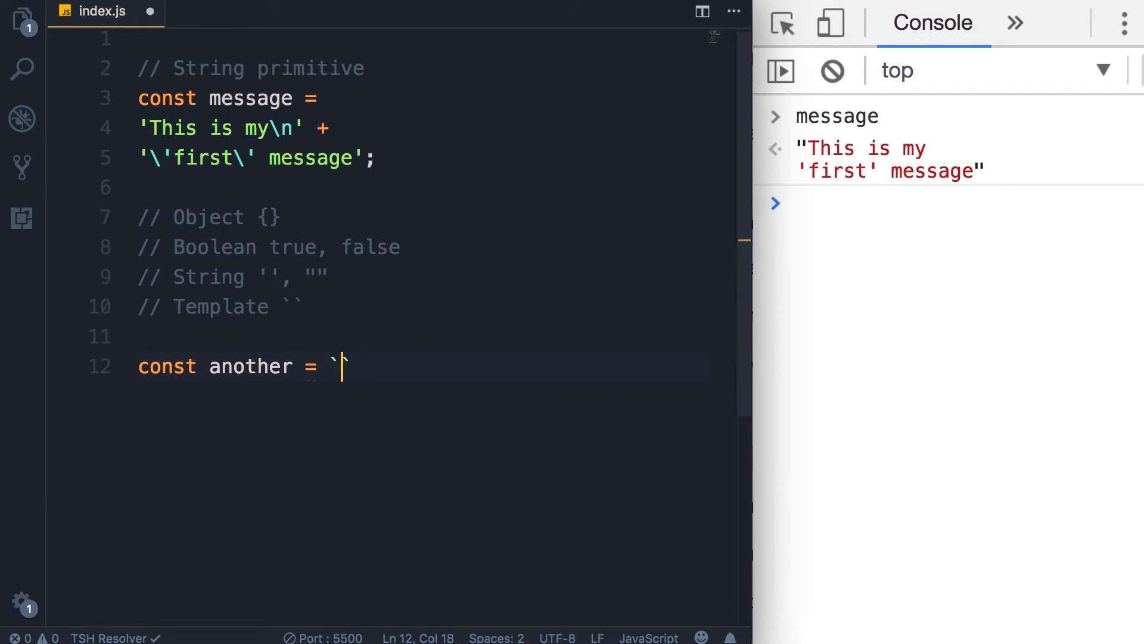
text(This is)
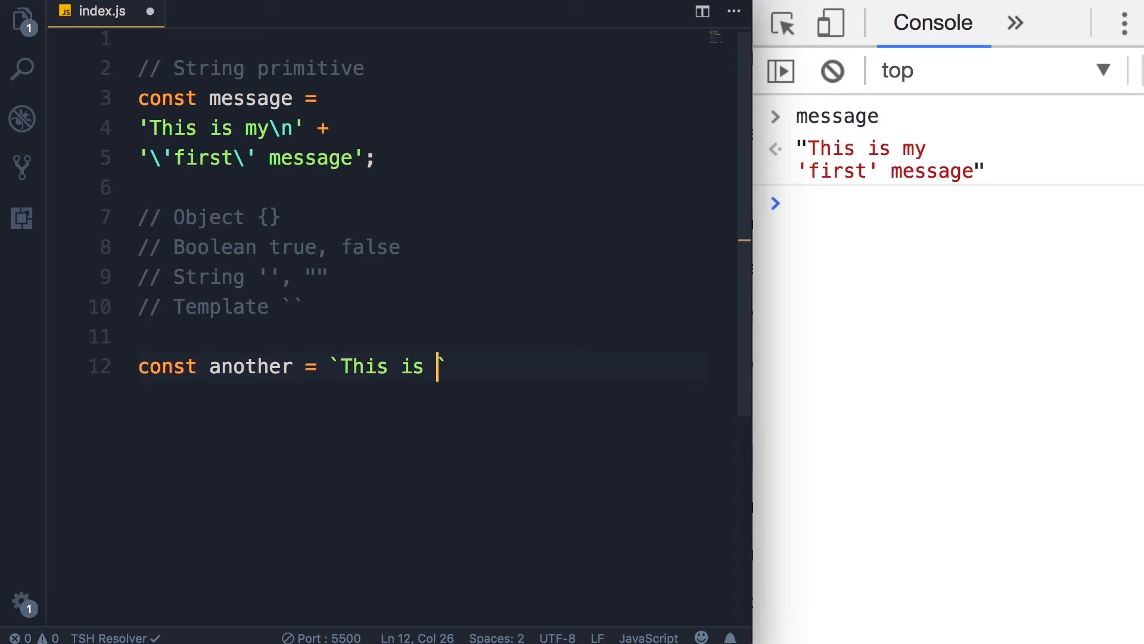
text(my)
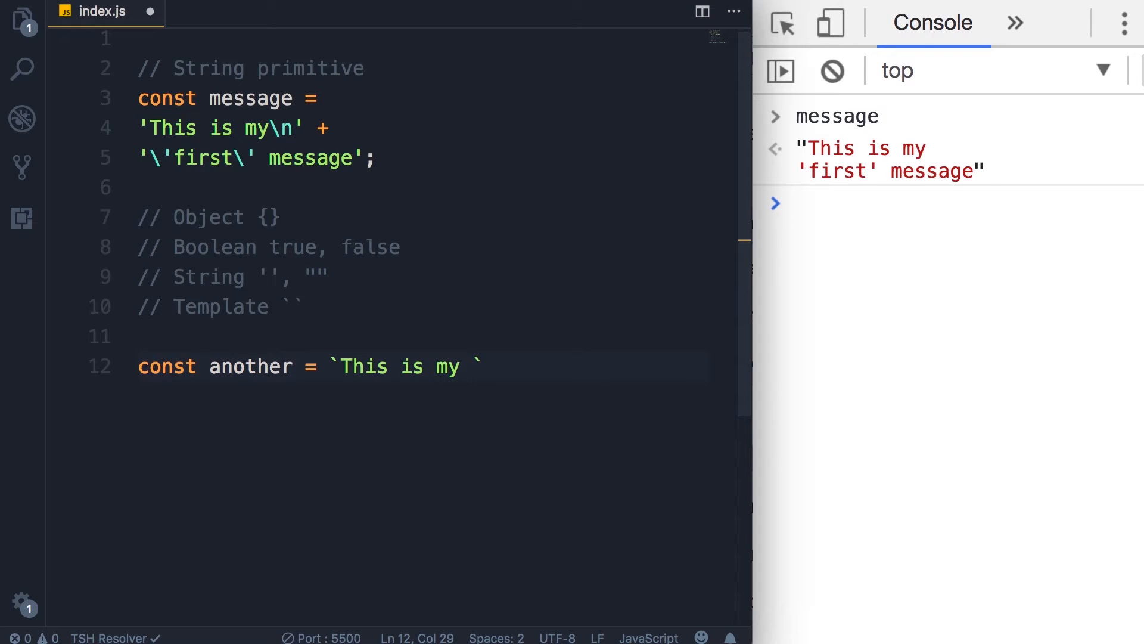
click(472, 366)
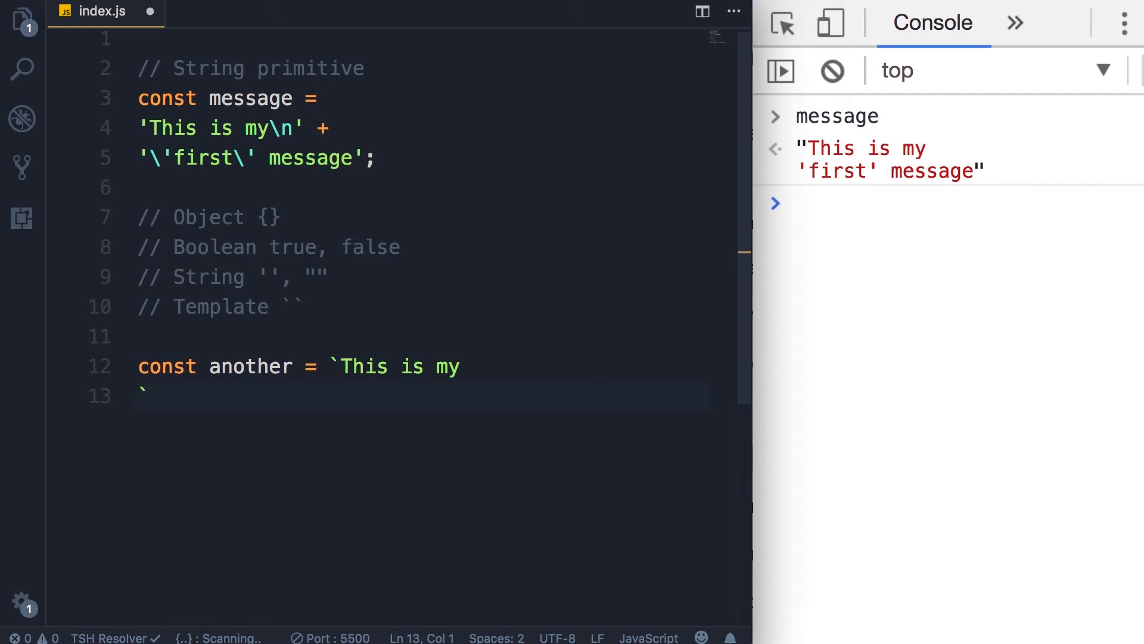
text(first message)
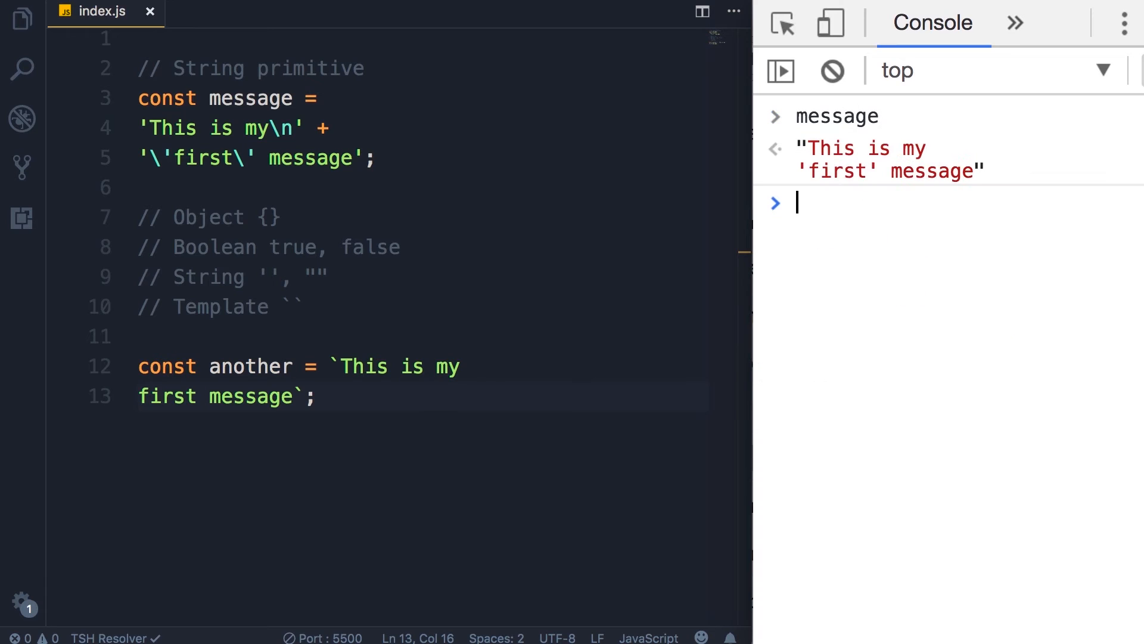
Step: Evaluate another in the DevTools console, comparing its backticks with the message string
text(another)
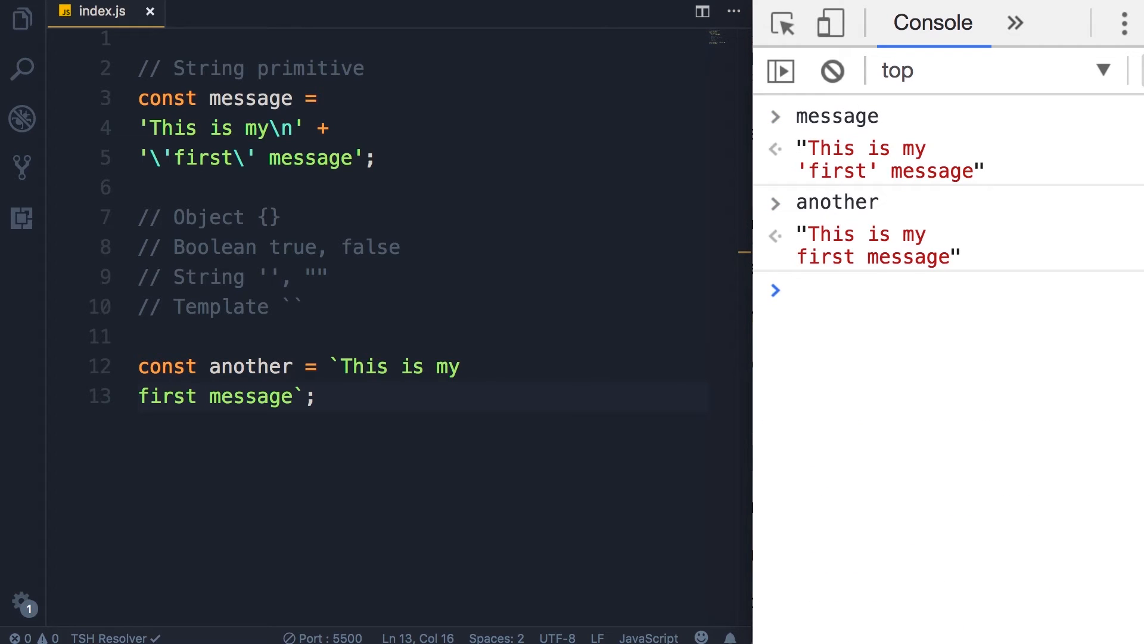
mouse_move(273, 435)
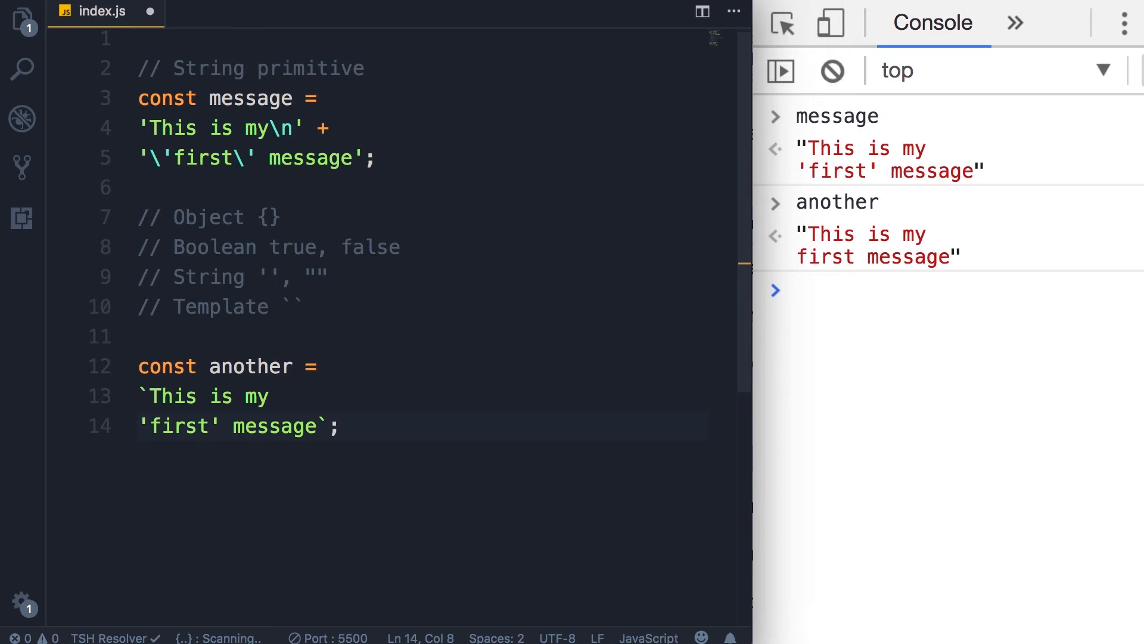
click(317, 427)
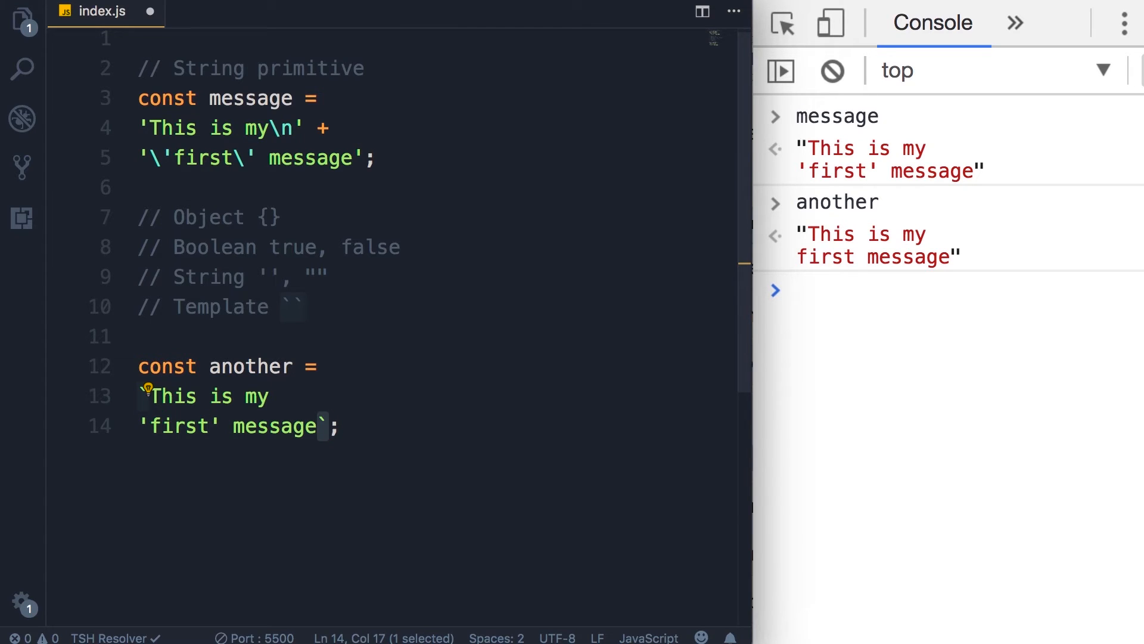
click(329, 426)
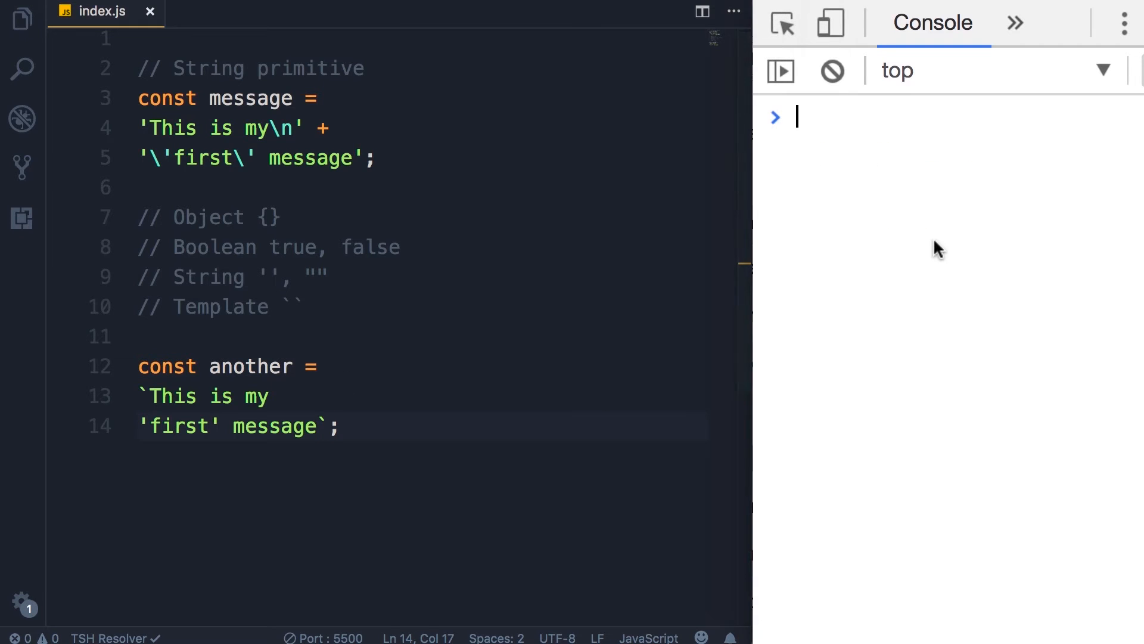
text(another)
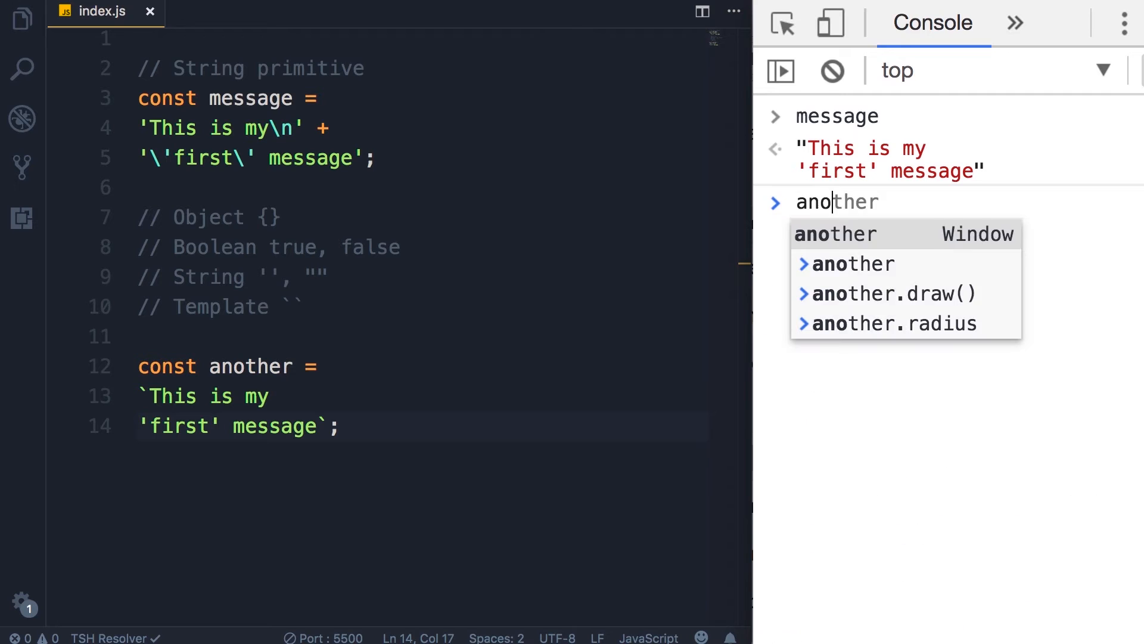
key(Enter)
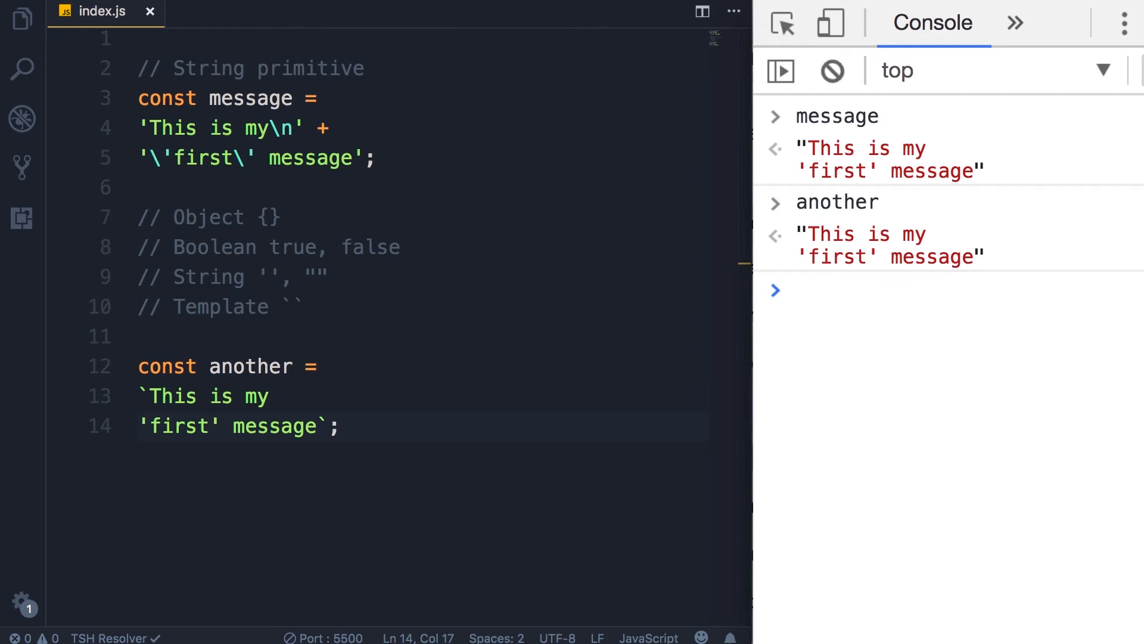
drag(139, 366, 339, 426)
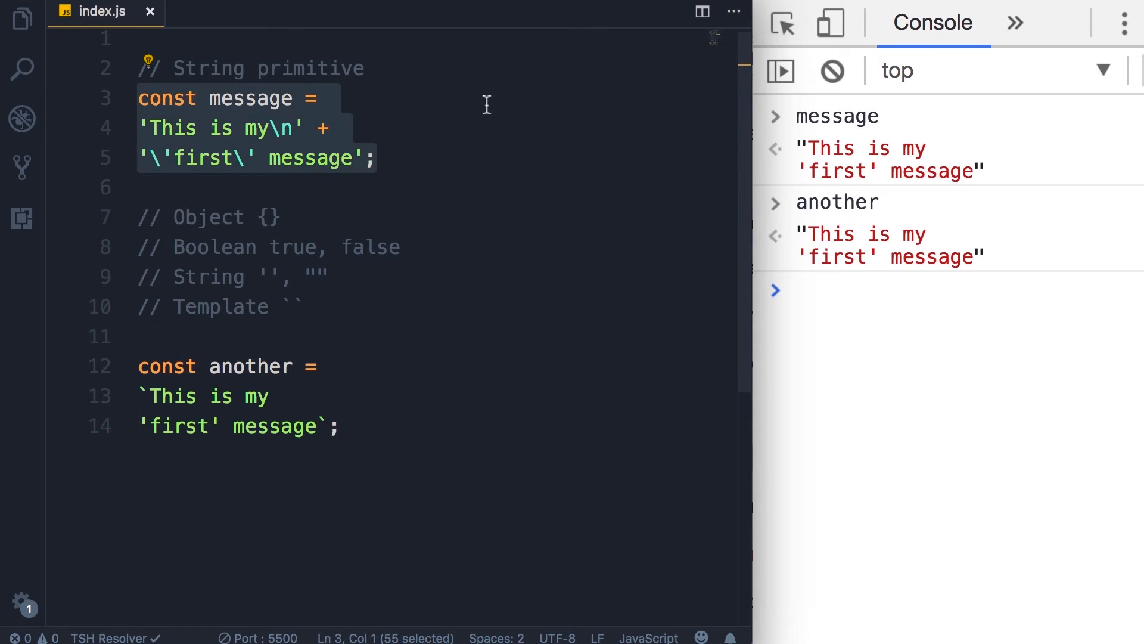
click(328, 98)
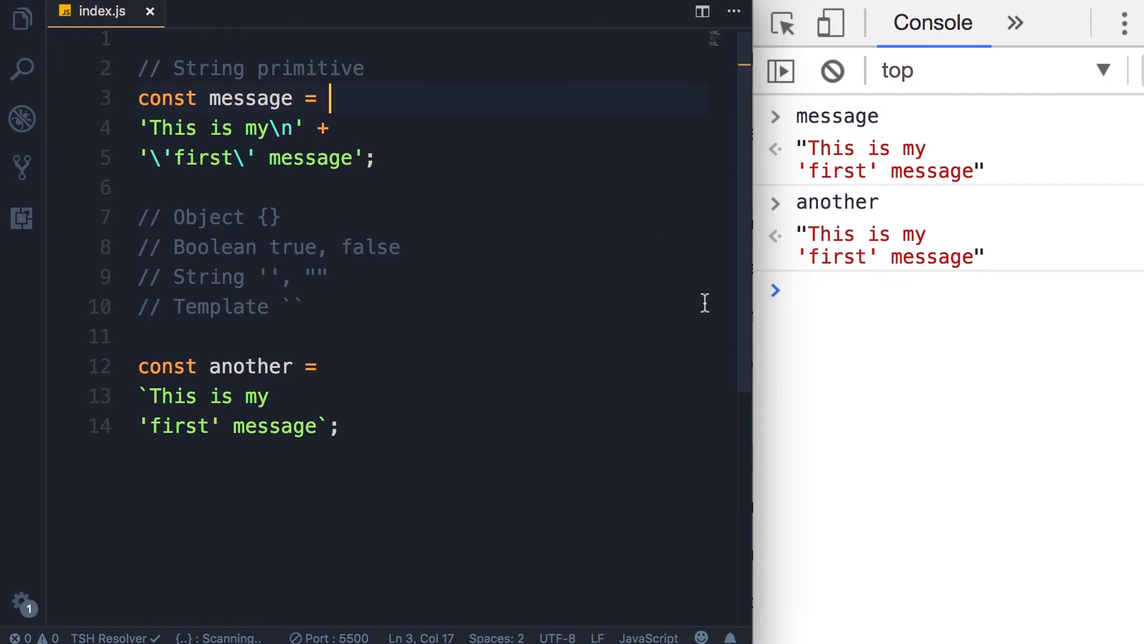
mouse_move(135, 407)
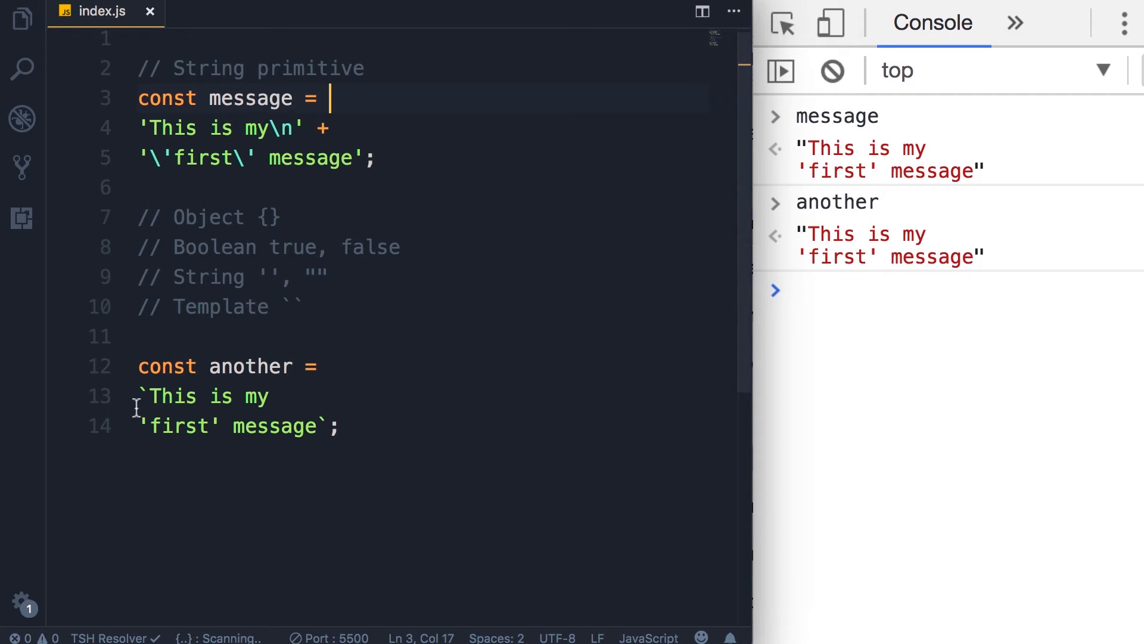
drag(143, 396, 146, 427)
text(`Hi John,)
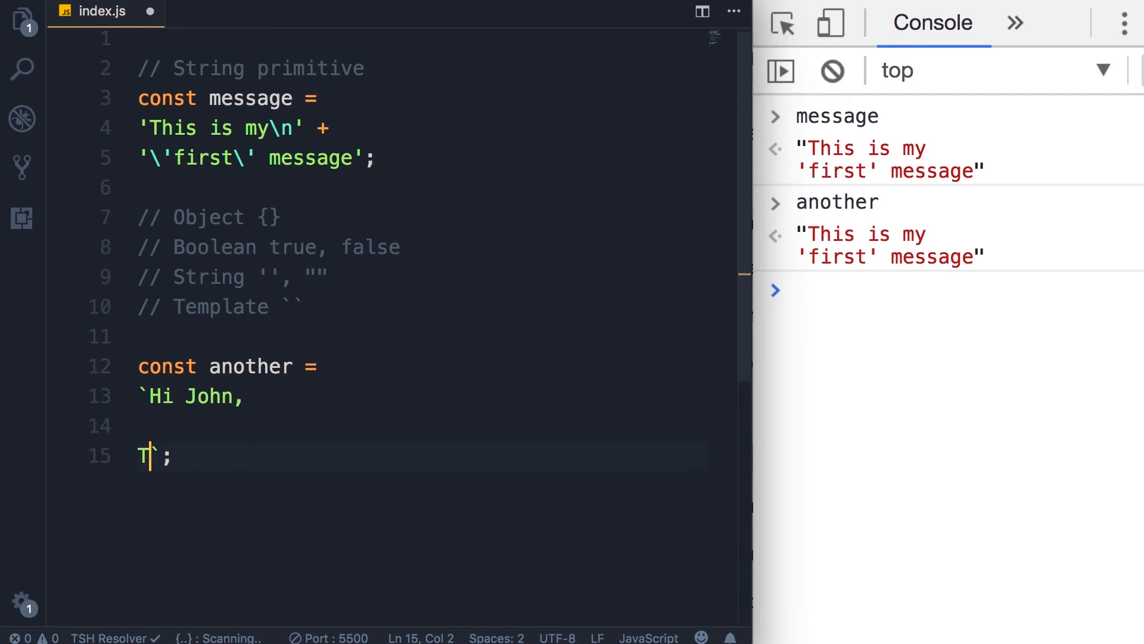
text(hank you for joining my)
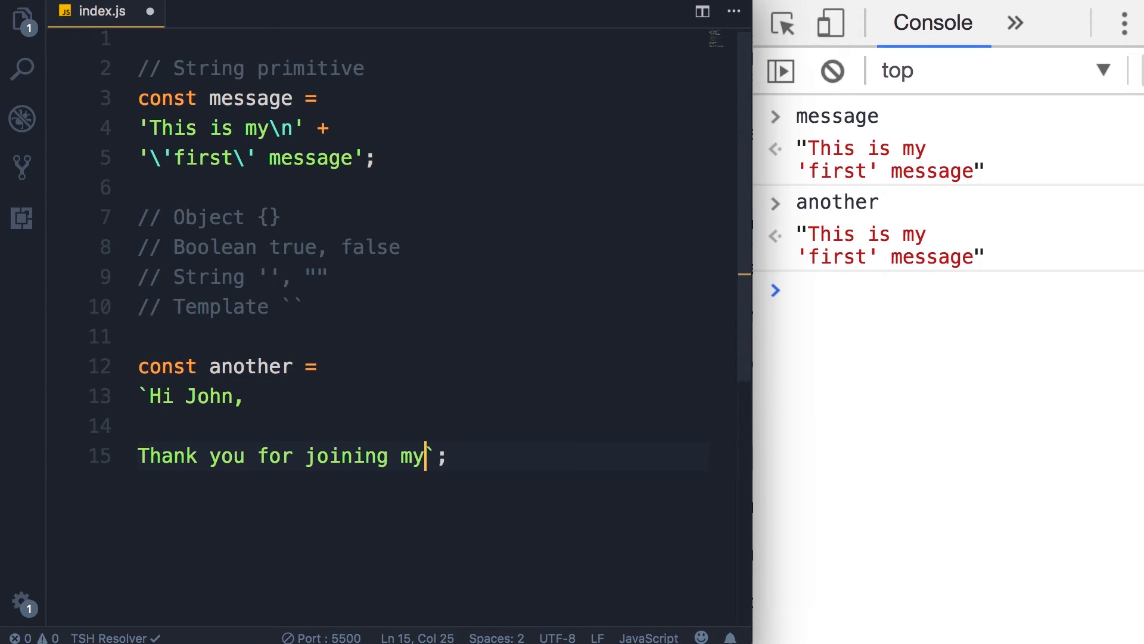
text(mailing list.)
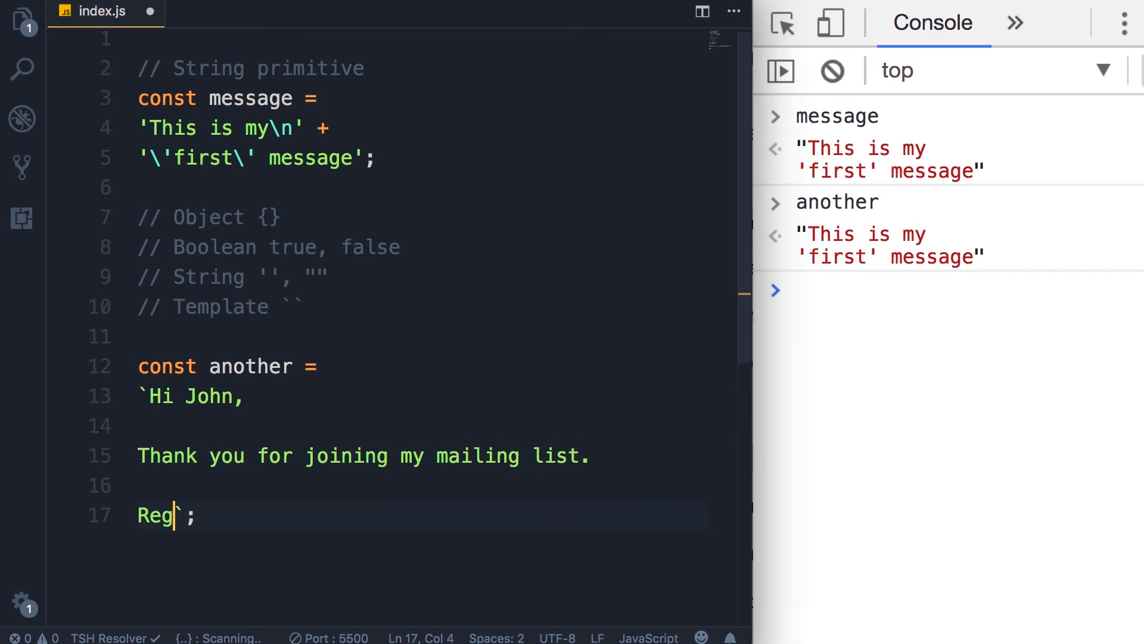
text(ards,)
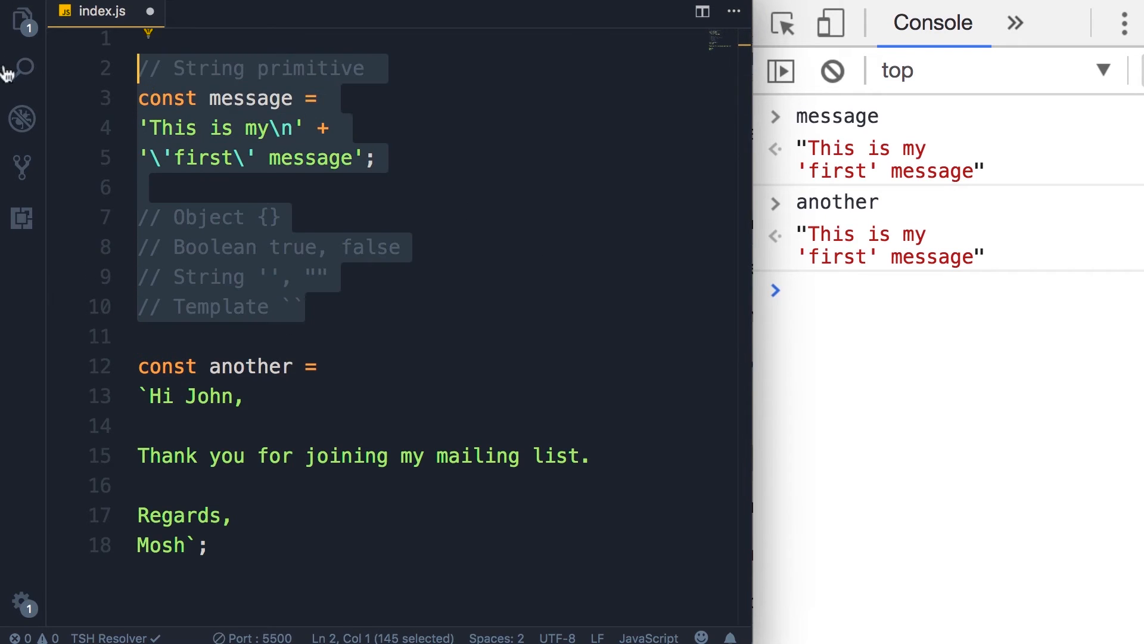
Step: Delete old lines; add const name = 'John' and message = 'Hi ' + name + ',\n'
key(Delete)
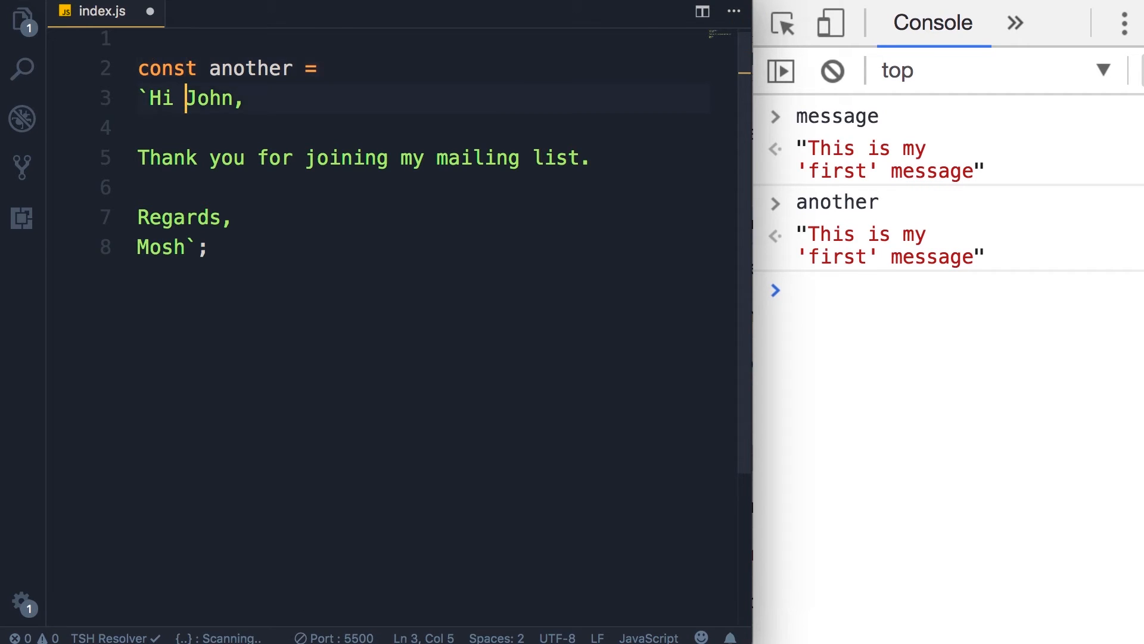
double_click(211, 98)
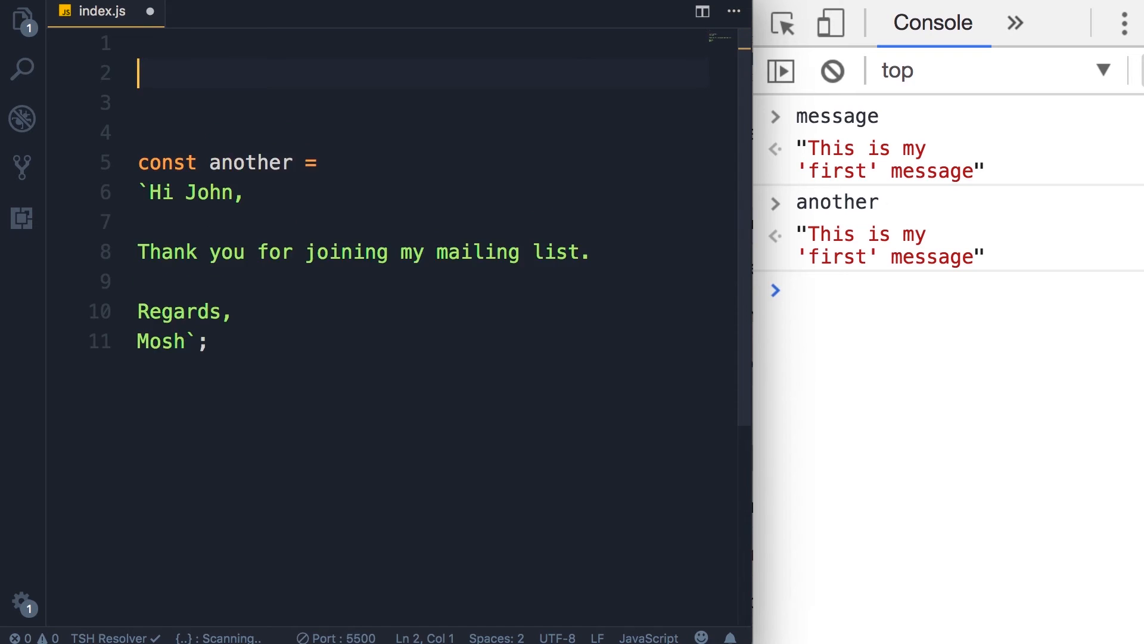
text(const message = ')
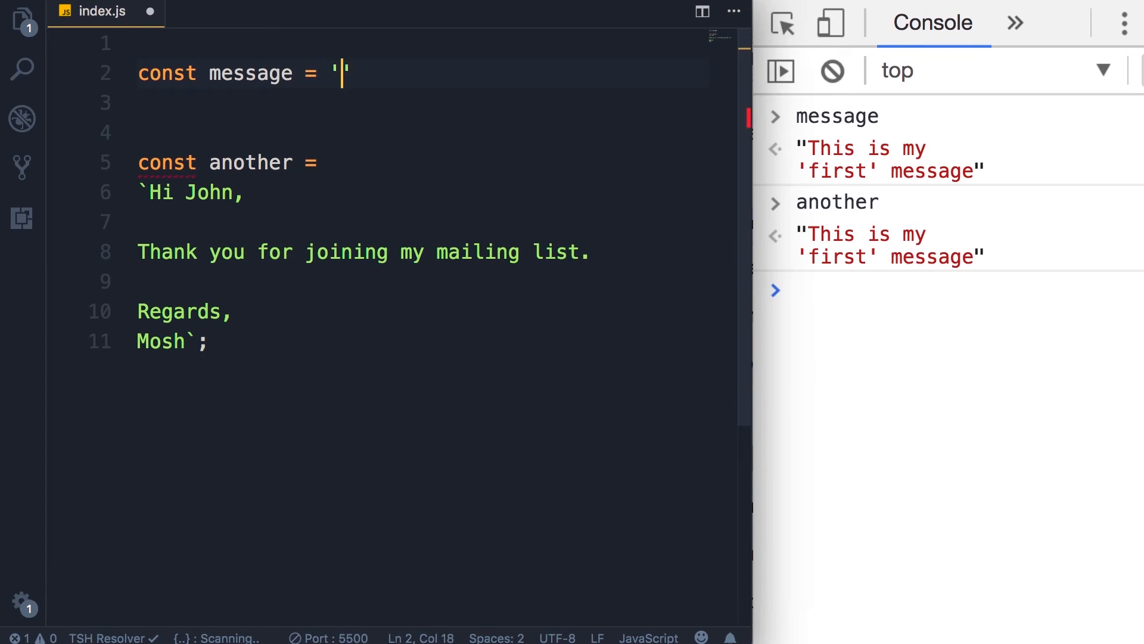
text(Hi)
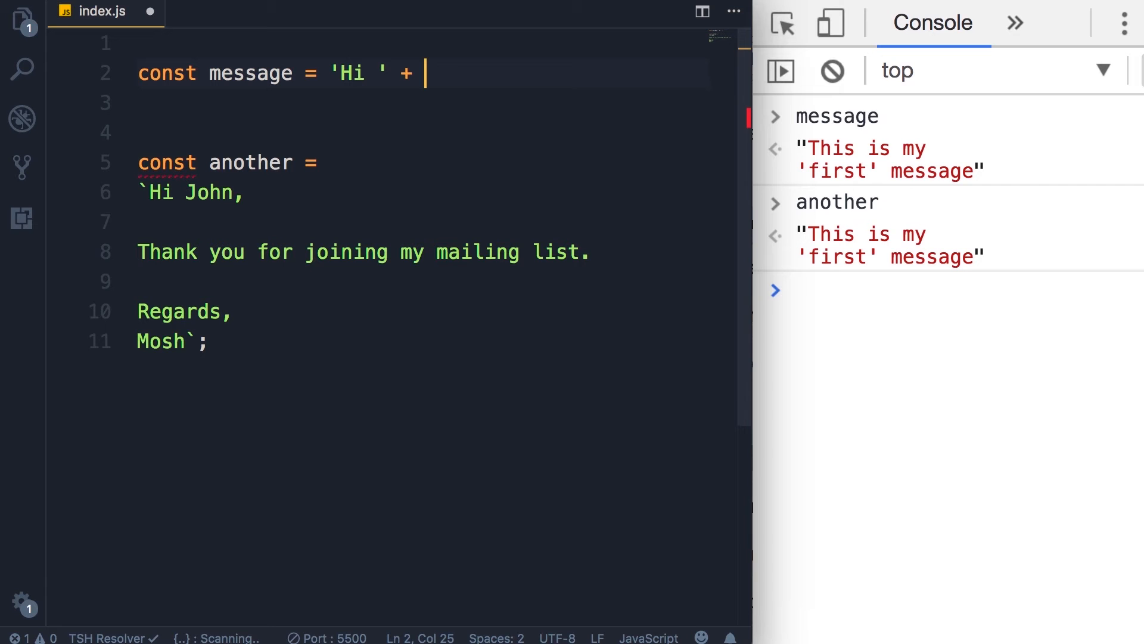
text(const name = 'Jo')
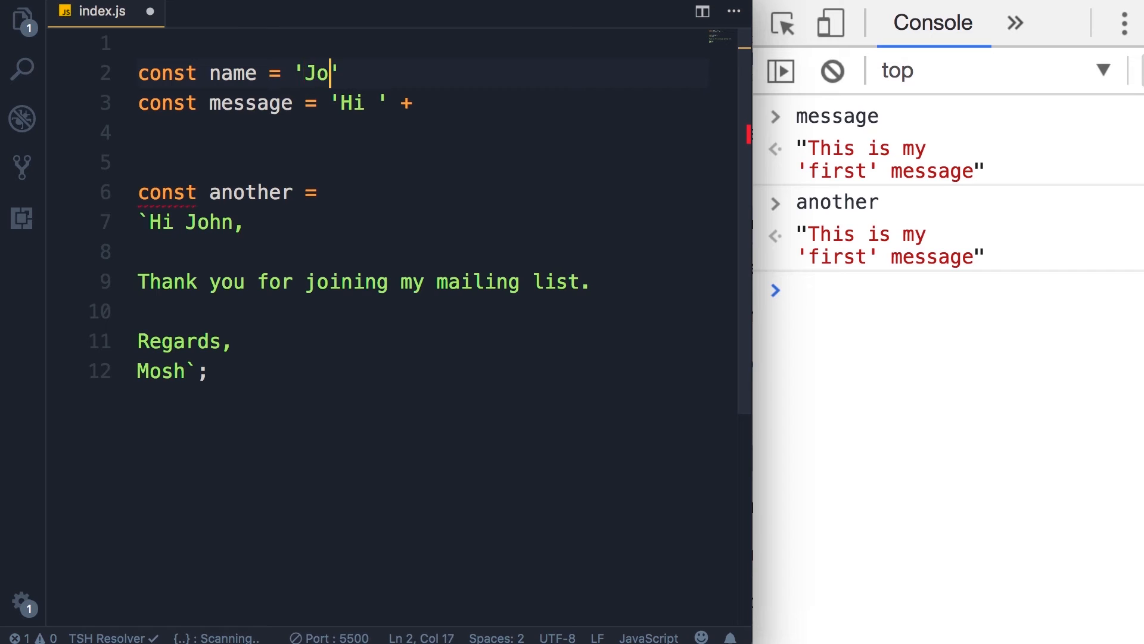
text(hn';)
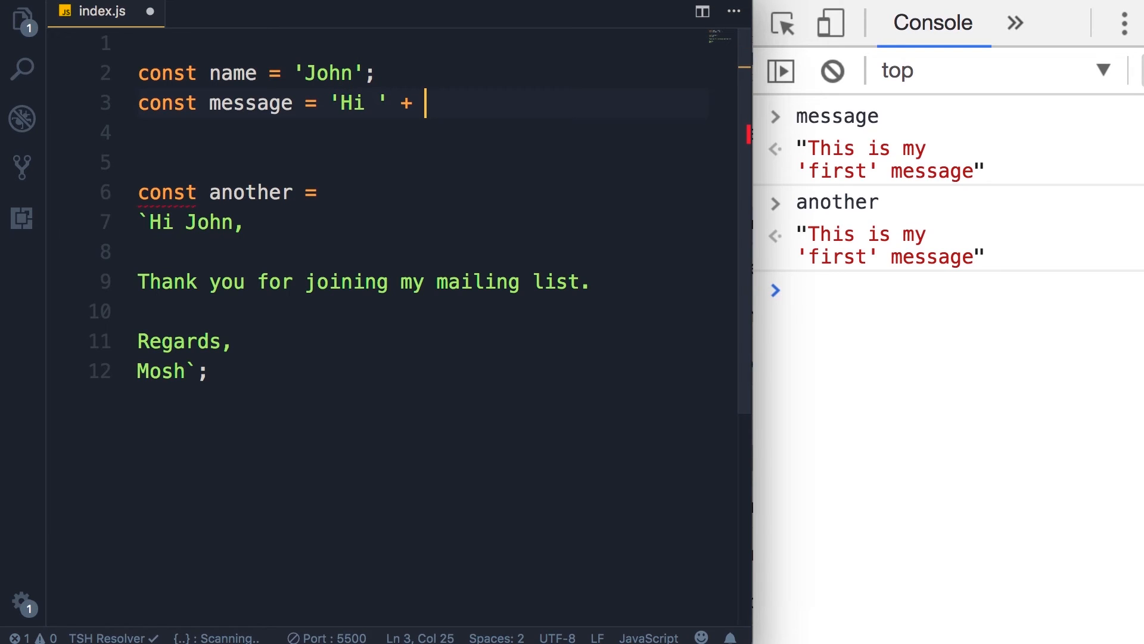
text(name)
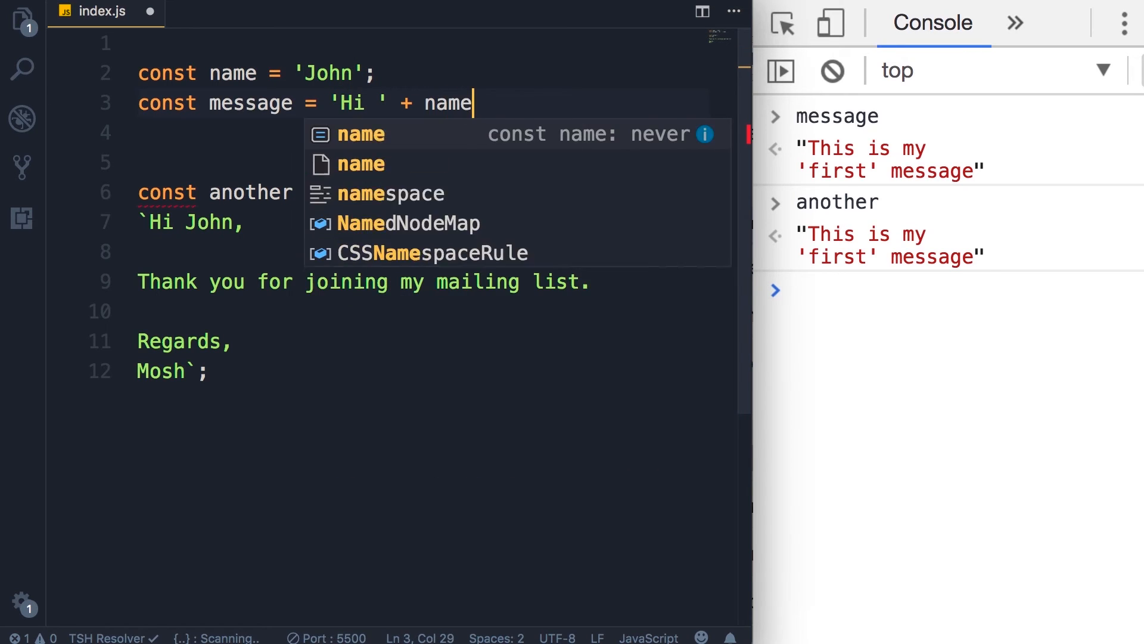
text(+ ',')
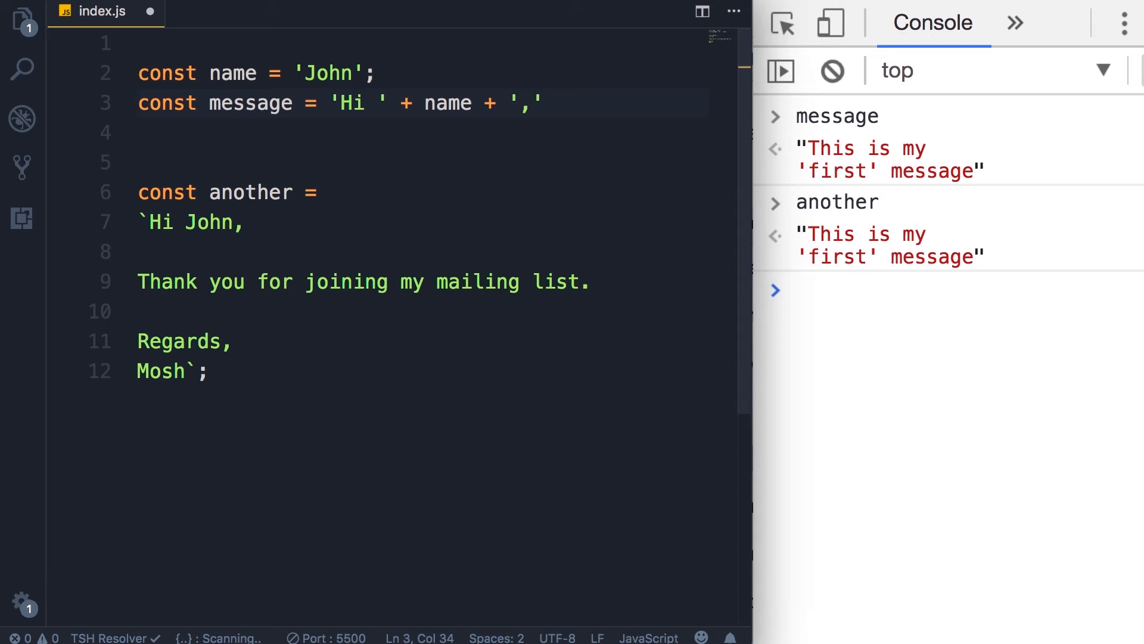
text(\n)
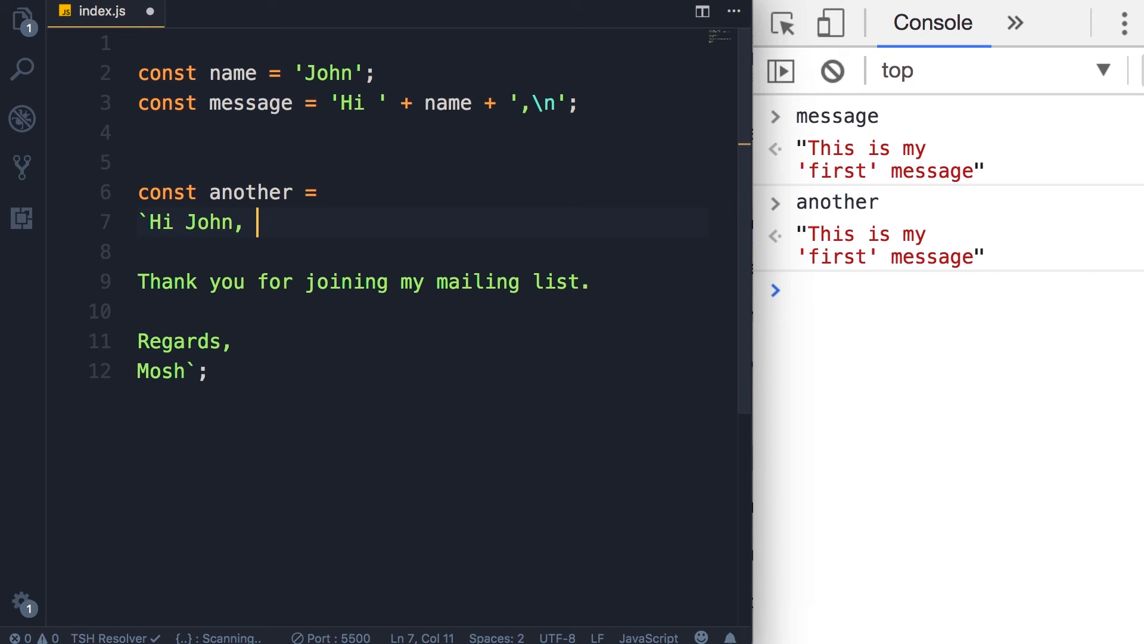
Step: Replace the hard-coded John in the email template with ${name}
key(BackSpace)
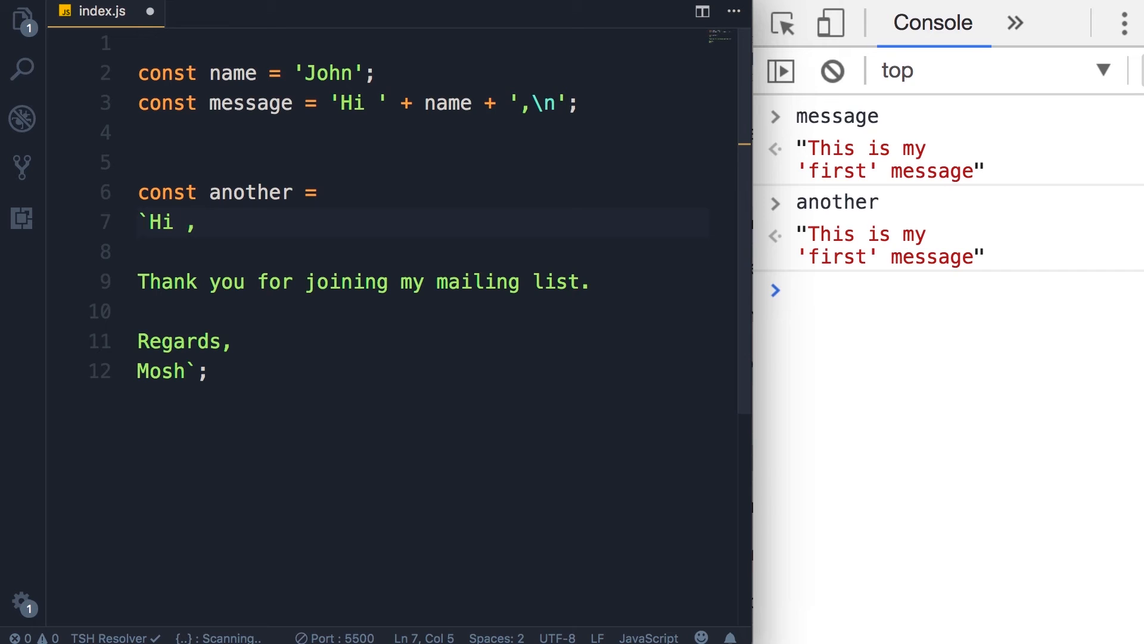
text(${})
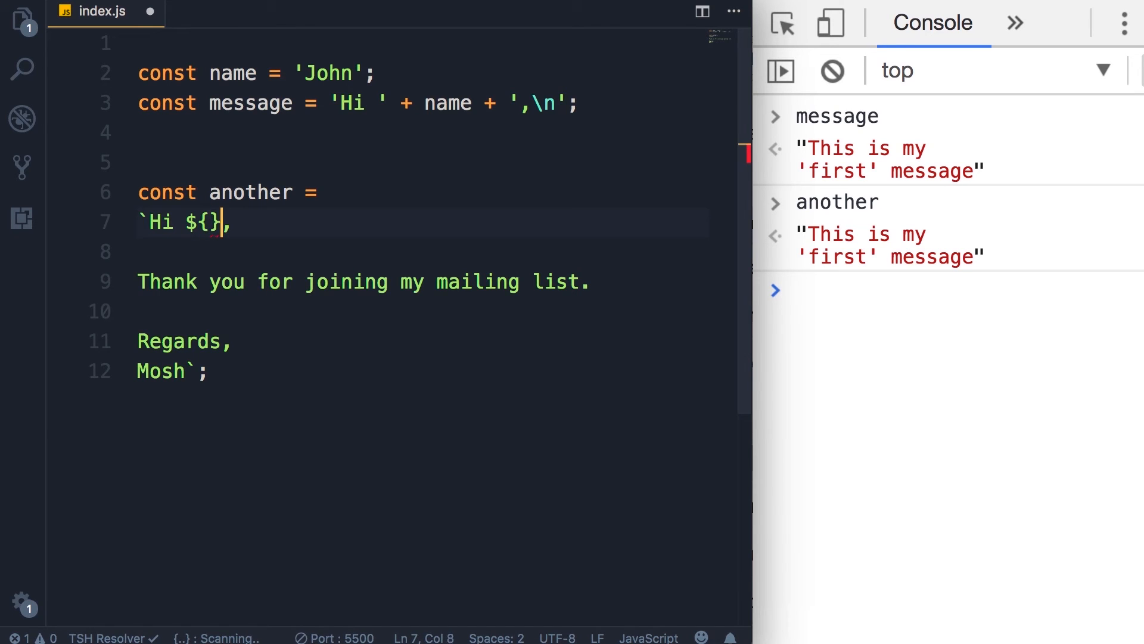
key(Left)
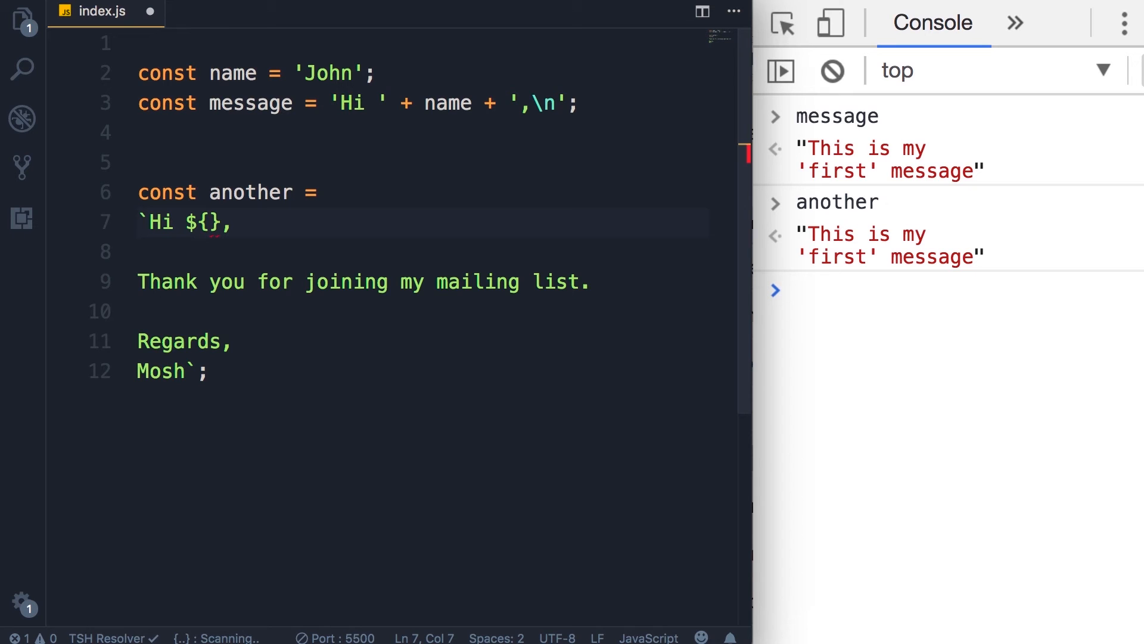
text(name)
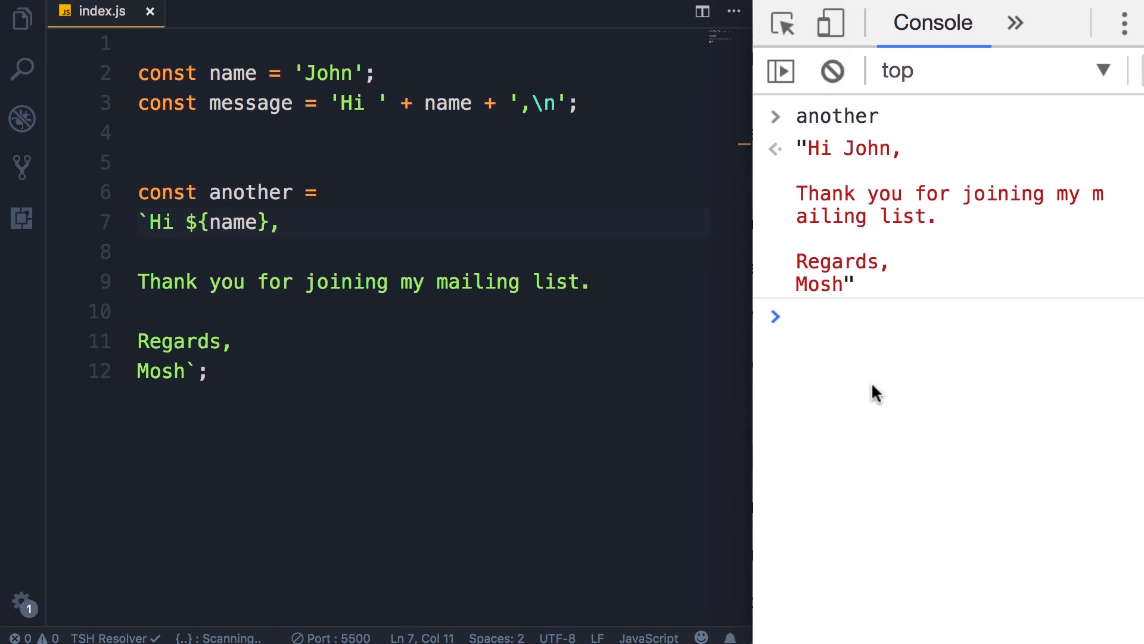
mouse_move(888, 177)
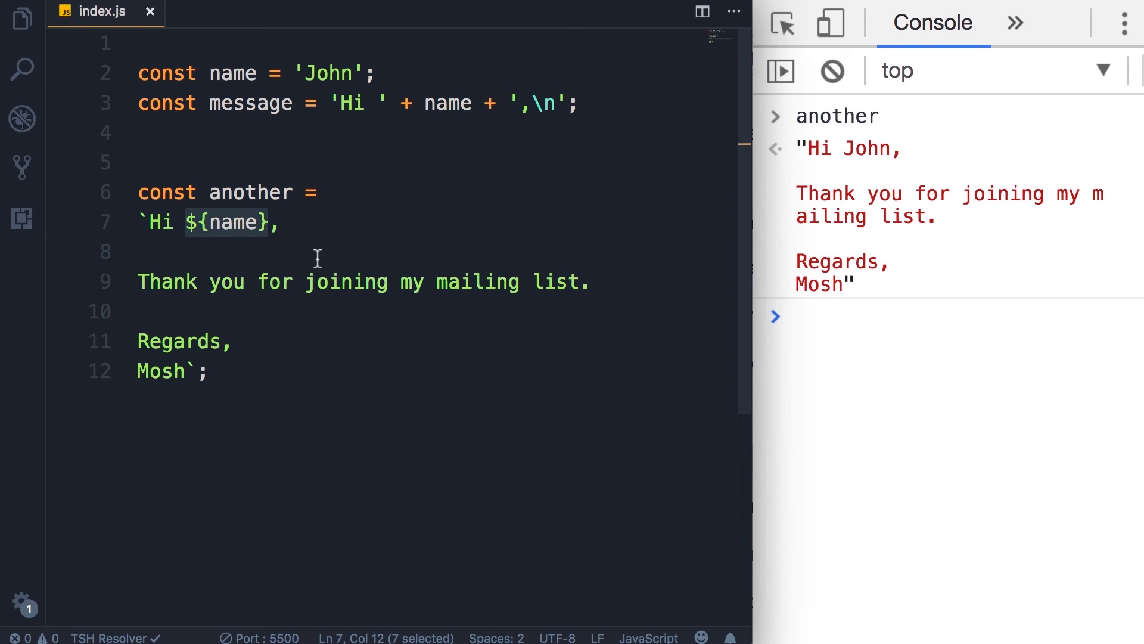
mouse_move(284, 223)
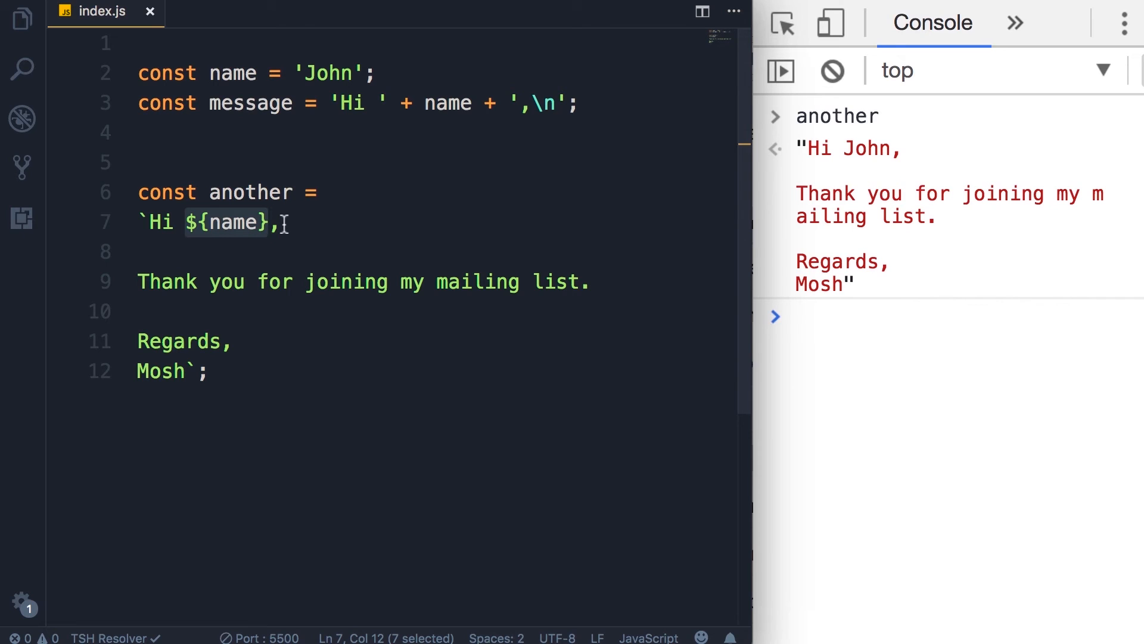
Step: Insert a space and ${2 + 3} after ${name} in the greeting
text(" ")
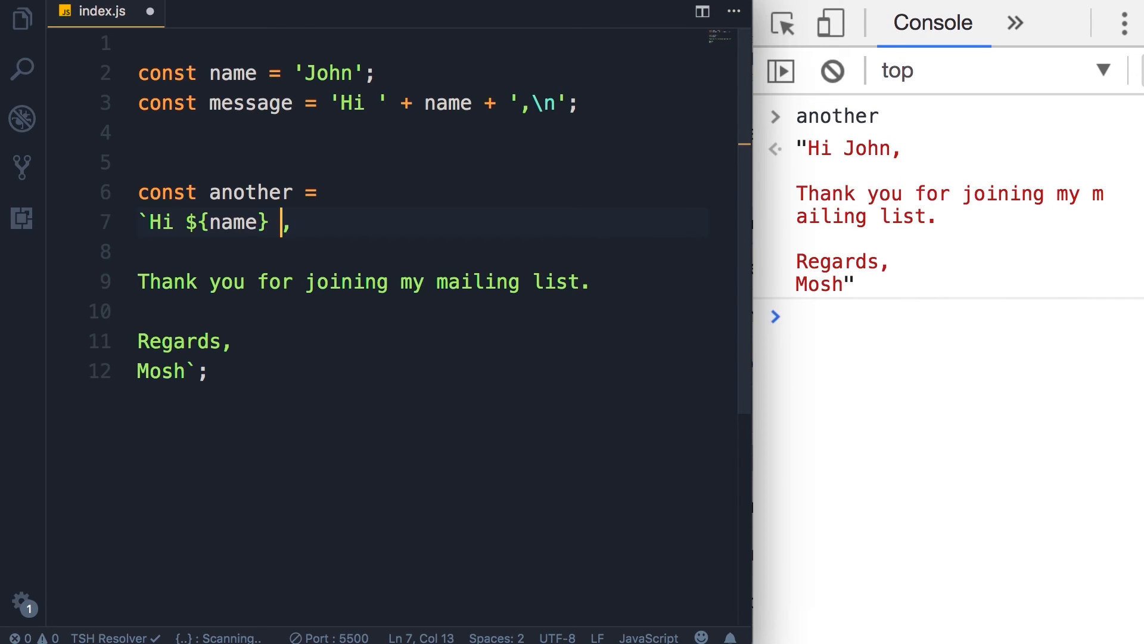
text(${})
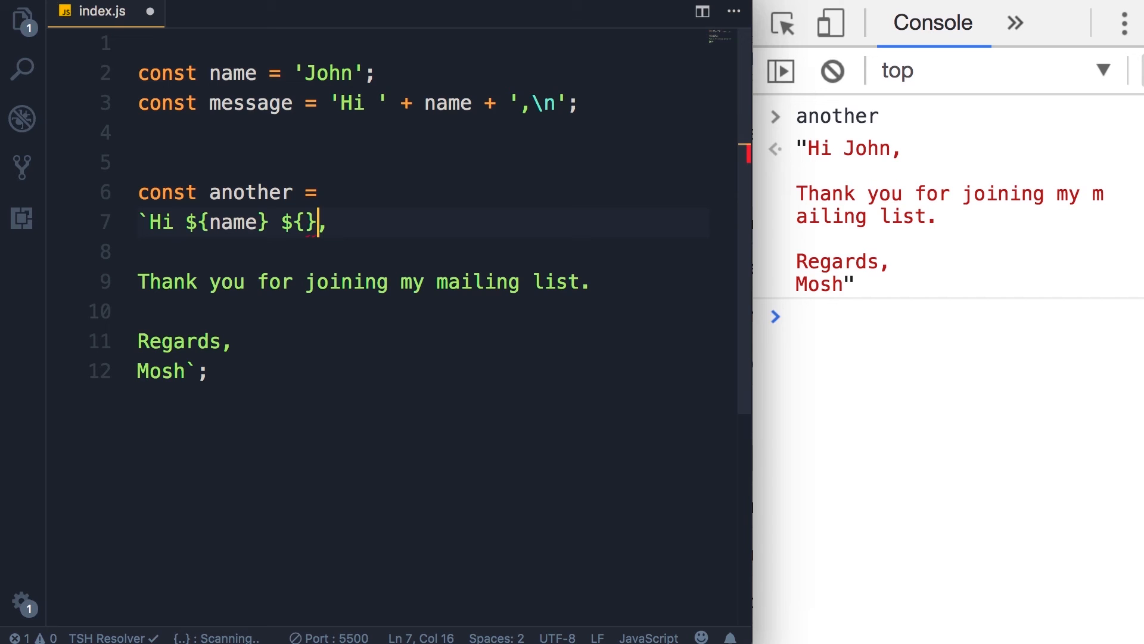
text(2 + 3)
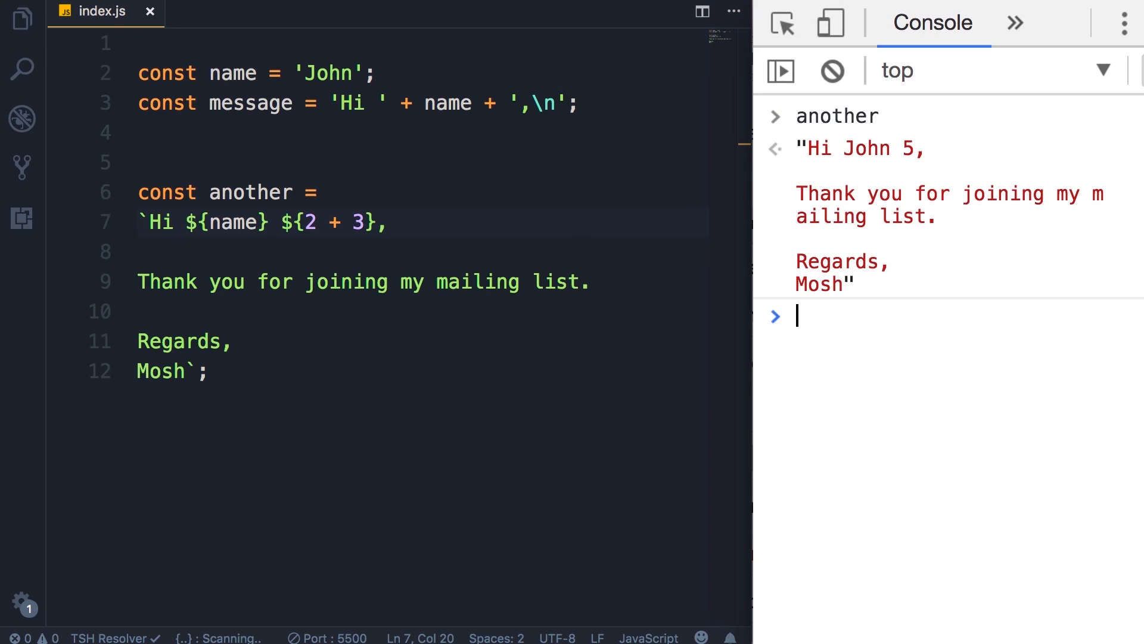
mouse_move(891, 171)
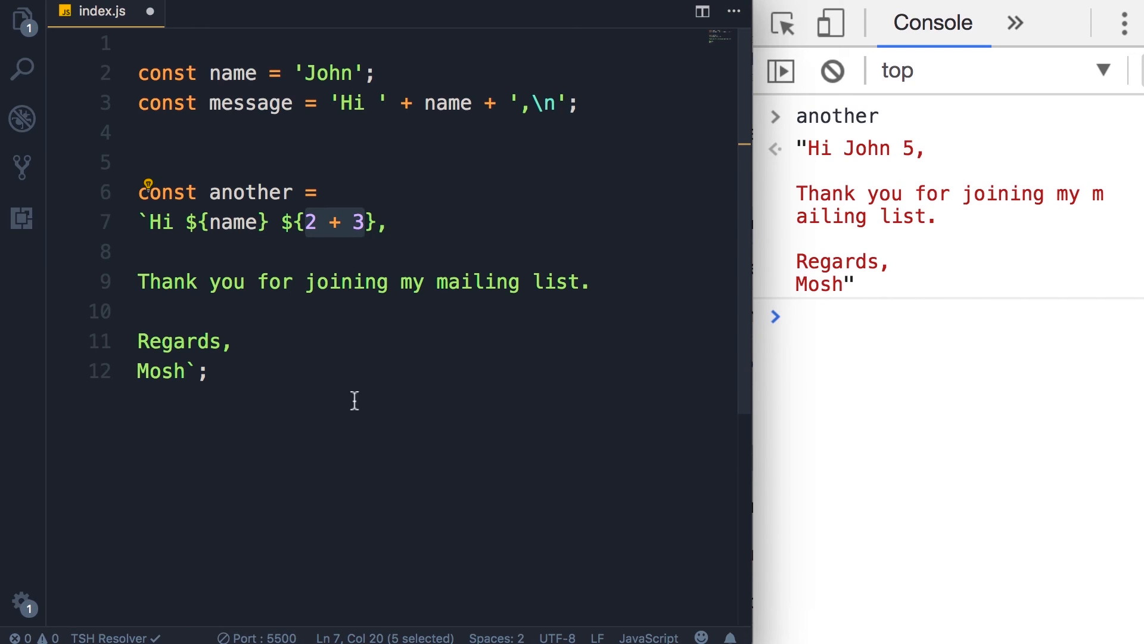
mouse_move(388, 412)
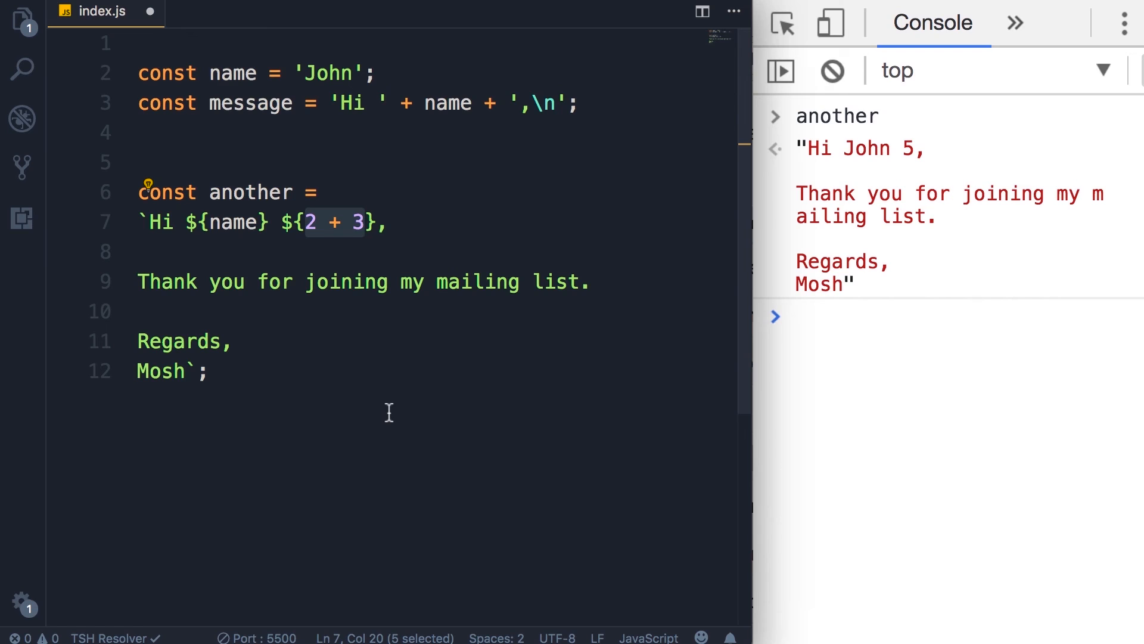